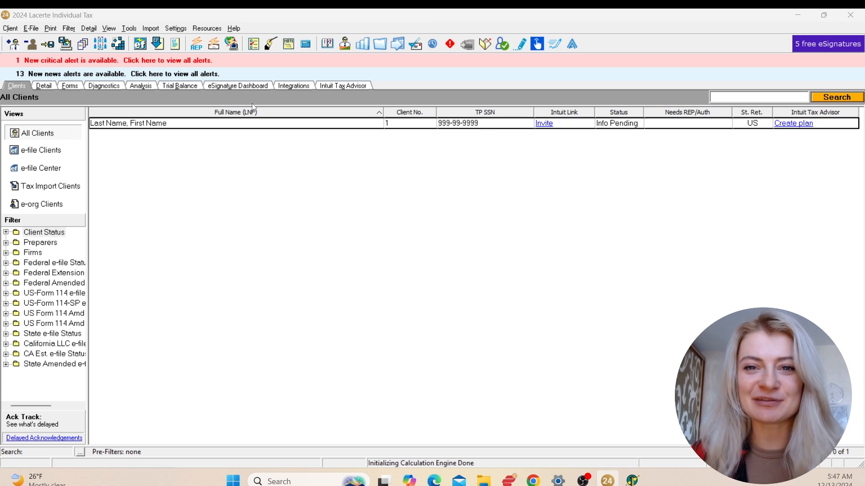
mouse_move(503, 233)
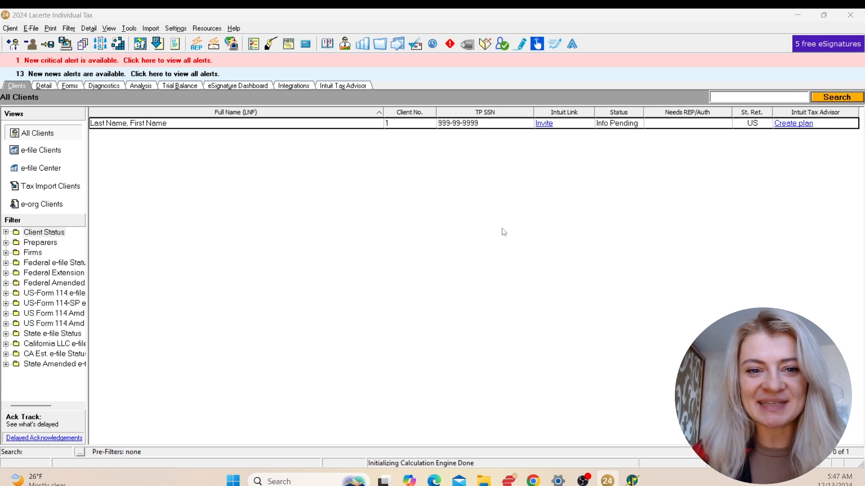
mouse_move(238, 354)
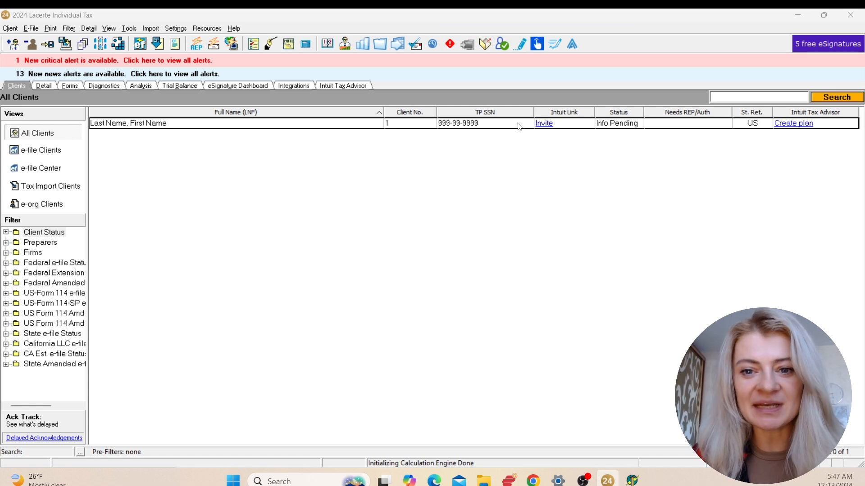
mouse_move(369, 152)
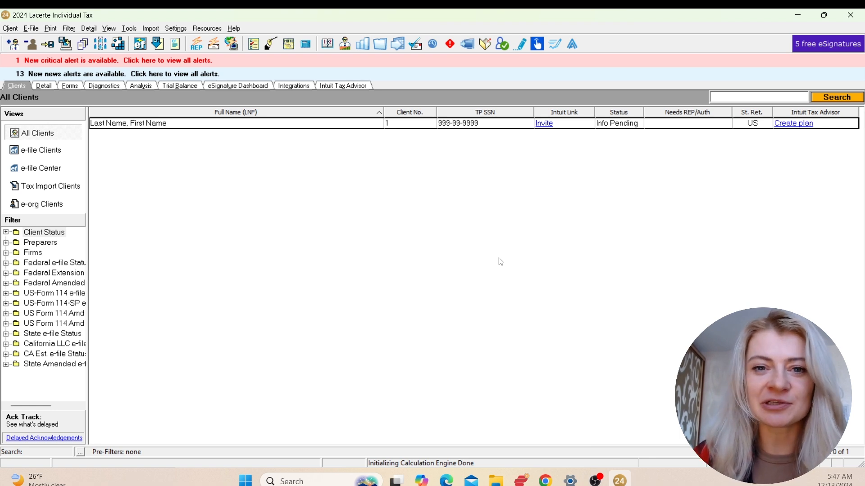
mouse_move(361, 139)
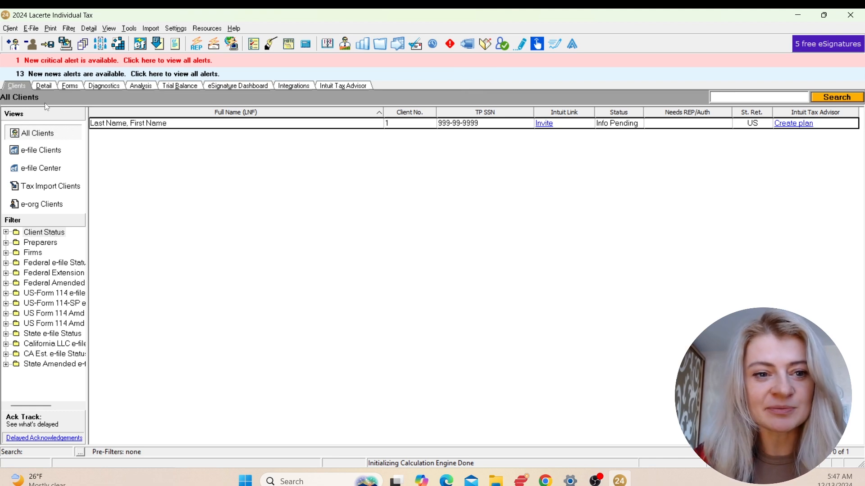
mouse_move(450, 382)
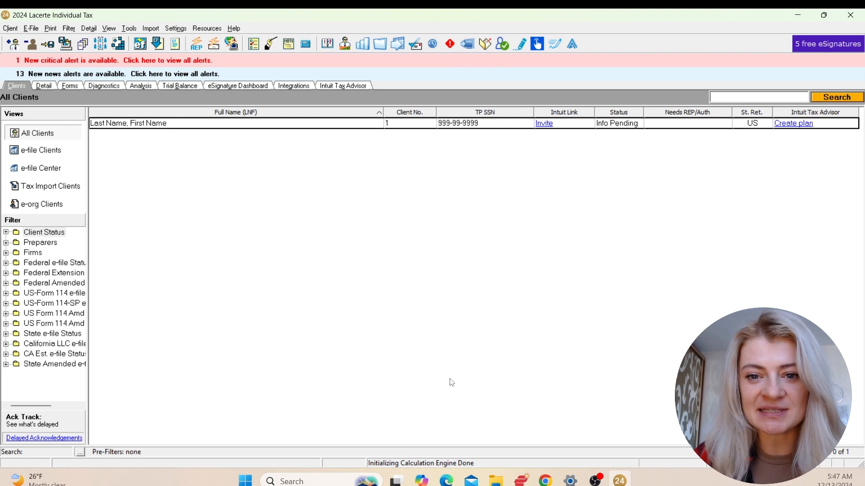
mouse_move(789, 147)
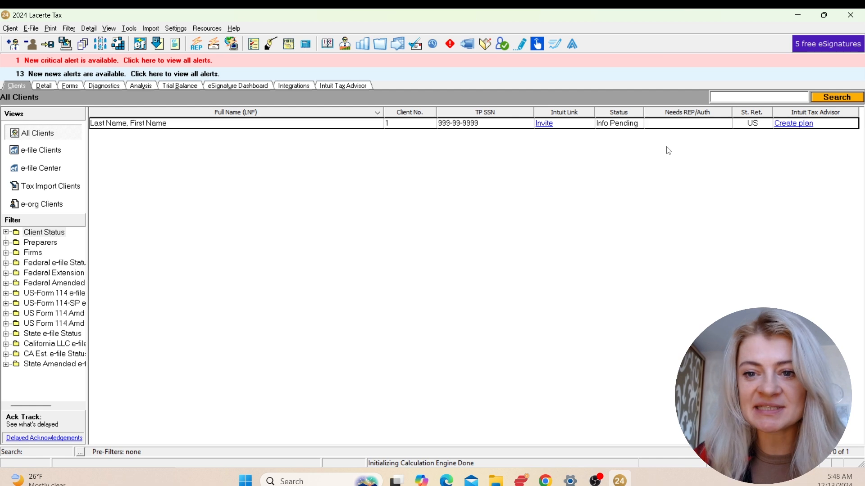
mouse_move(604, 132)
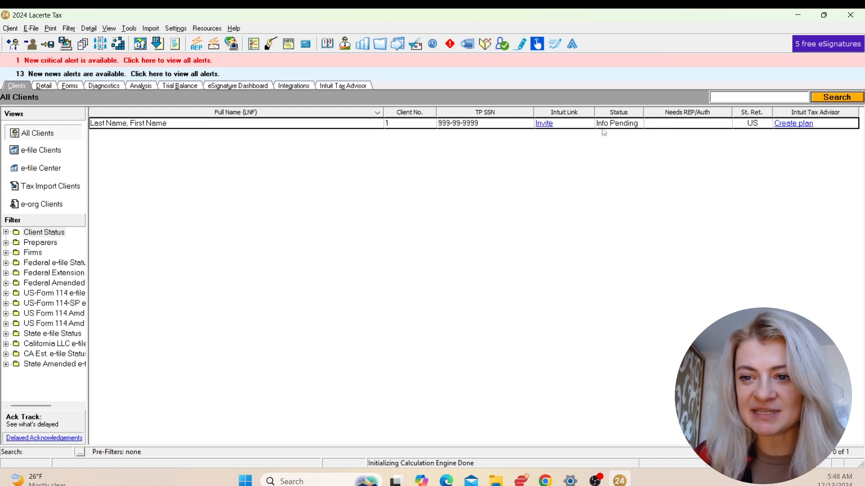
mouse_move(607, 132)
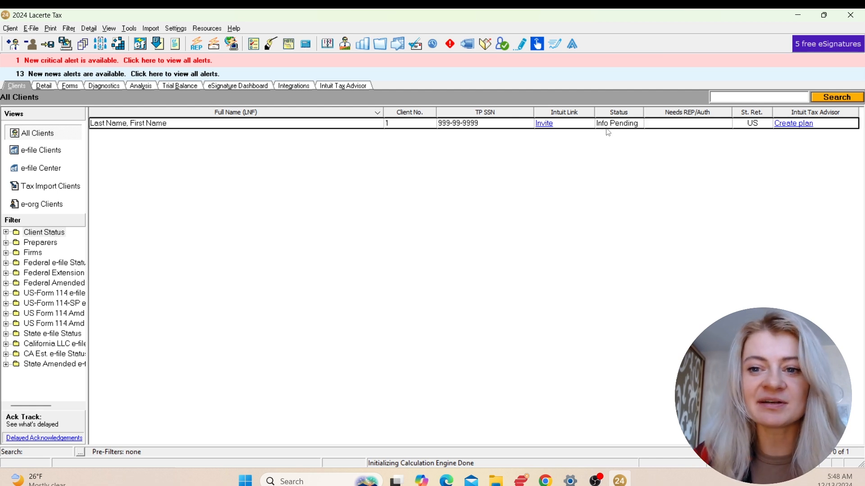
mouse_move(597, 130)
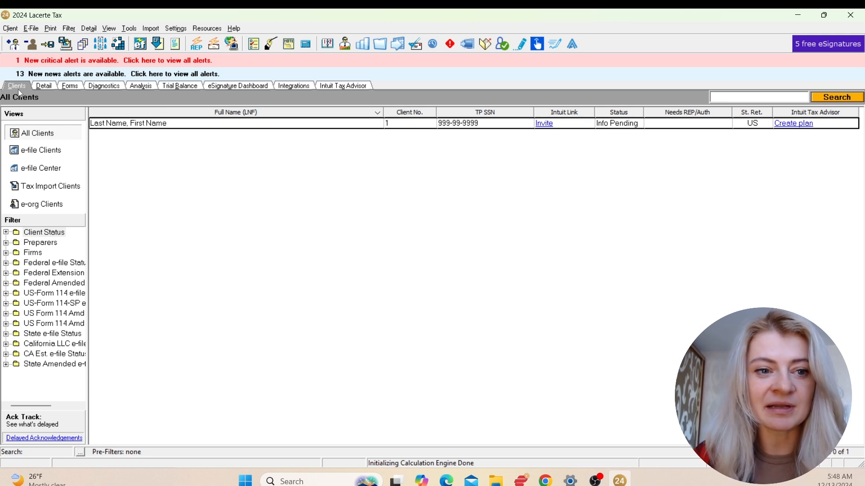
- Open the sample client's return and review its Client Information input screen, then return to the contents
double_click(149, 123)
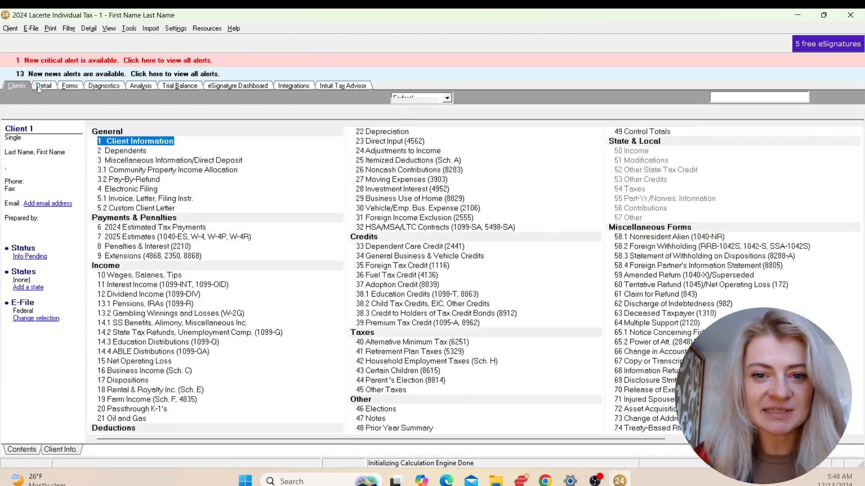
left_click(43, 85)
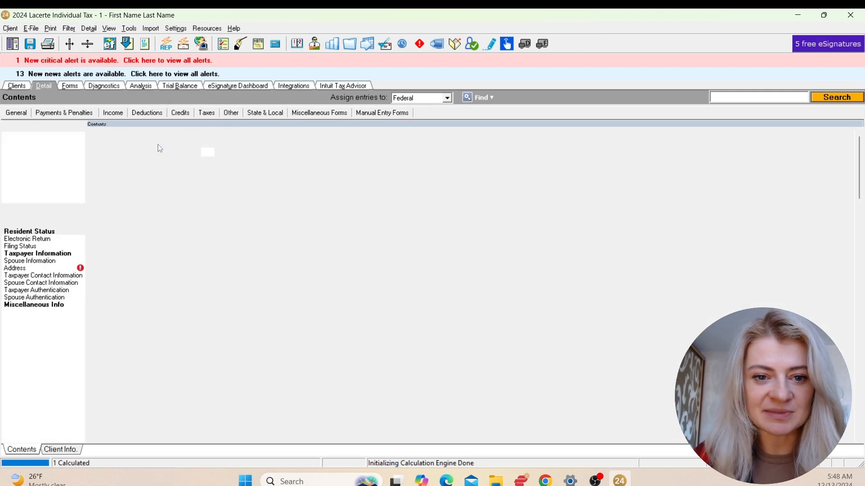
left_click(64, 449)
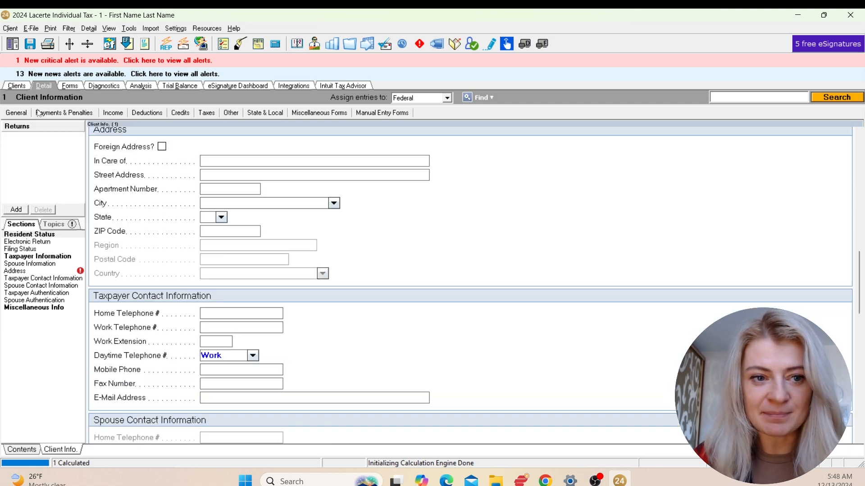
left_click(65, 112)
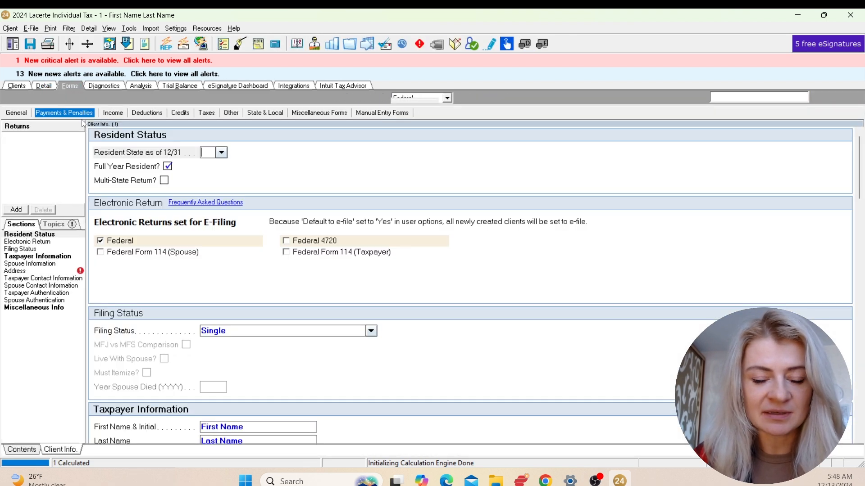
left_click(44, 86)
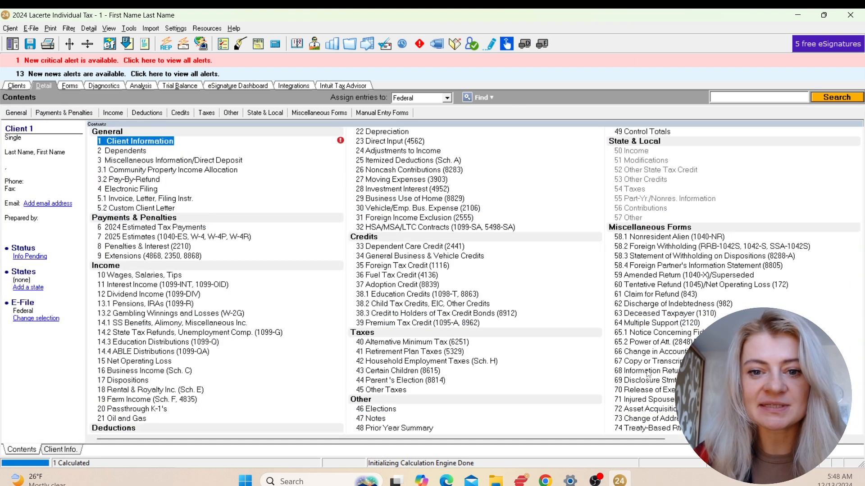
- View the Dependents screen from the General group, browse the Other group, then switch to the forms view
left_click(16, 113)
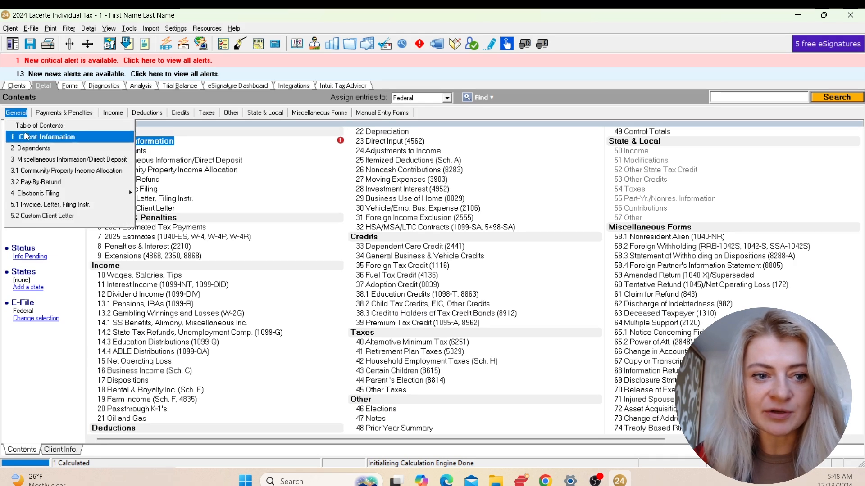
left_click(29, 148)
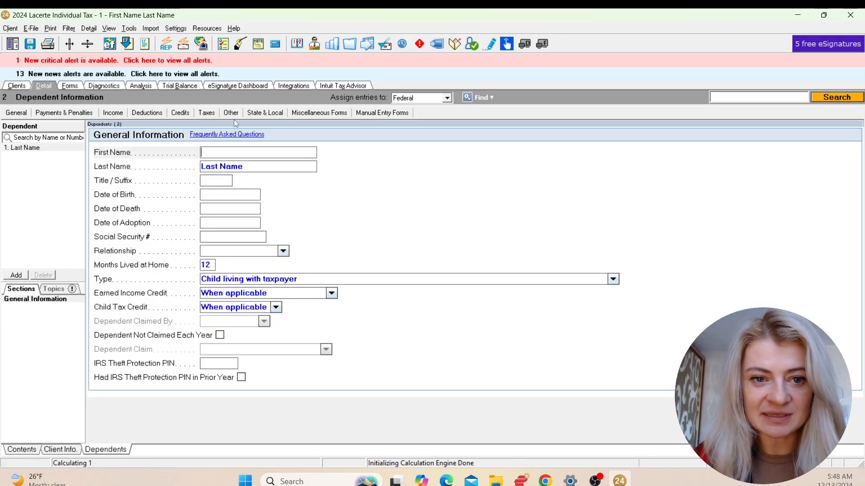
left_click(230, 112)
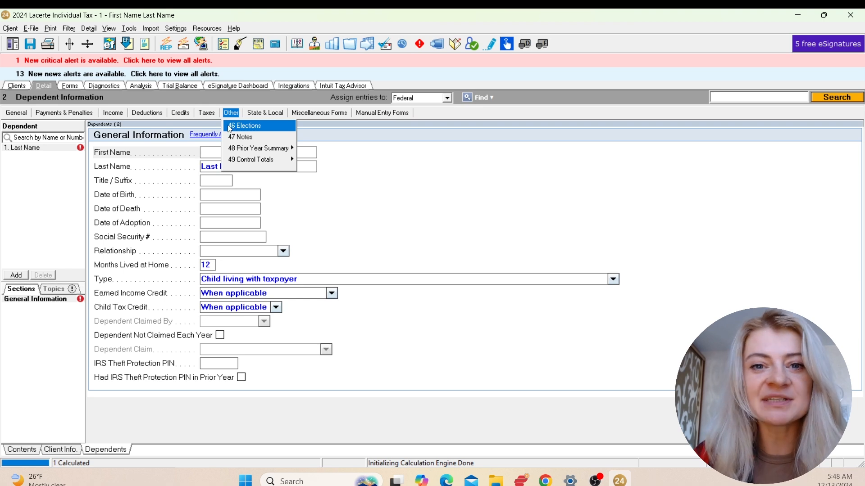
left_click(15, 113)
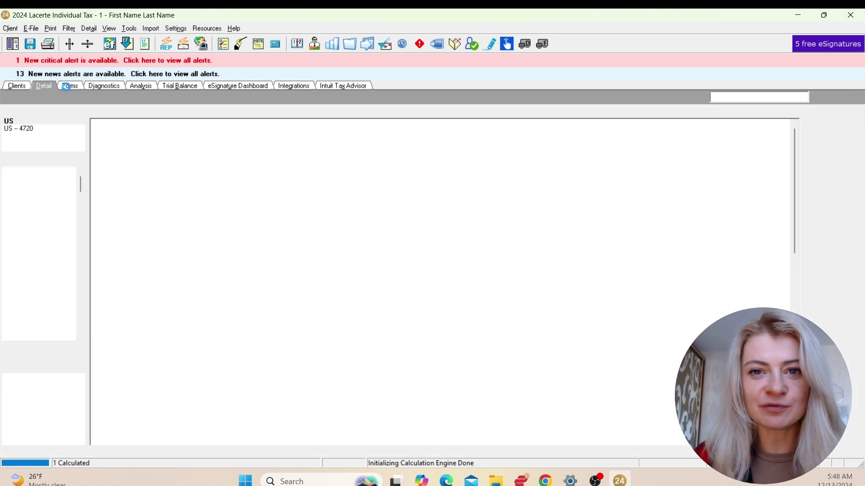
- View Form 1040 page 1 and Form 8879 with only the return's forms listed
left_click(69, 86)
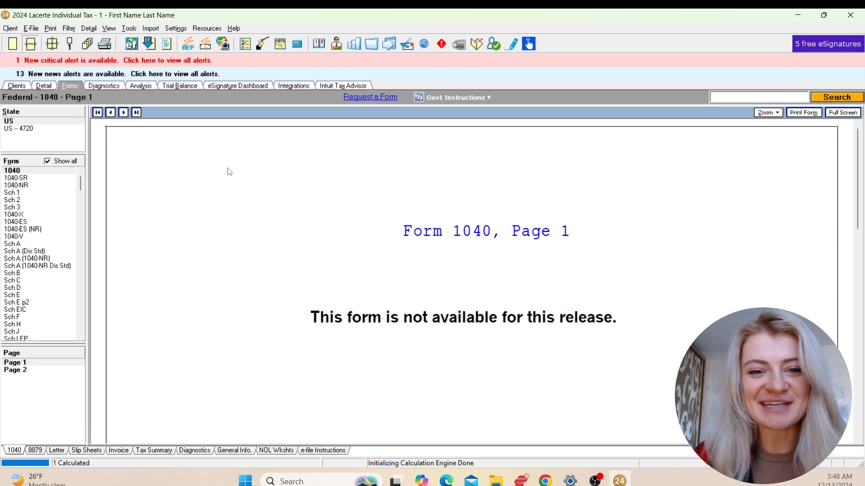
mouse_move(50, 205)
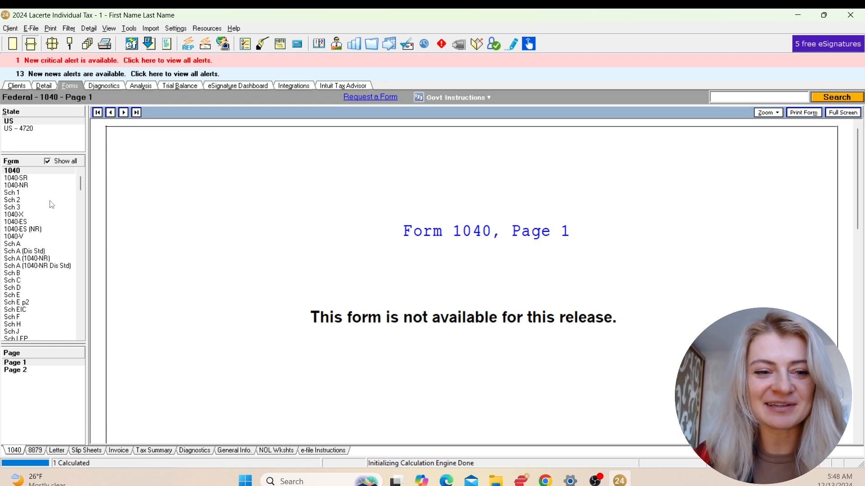
left_click(47, 161)
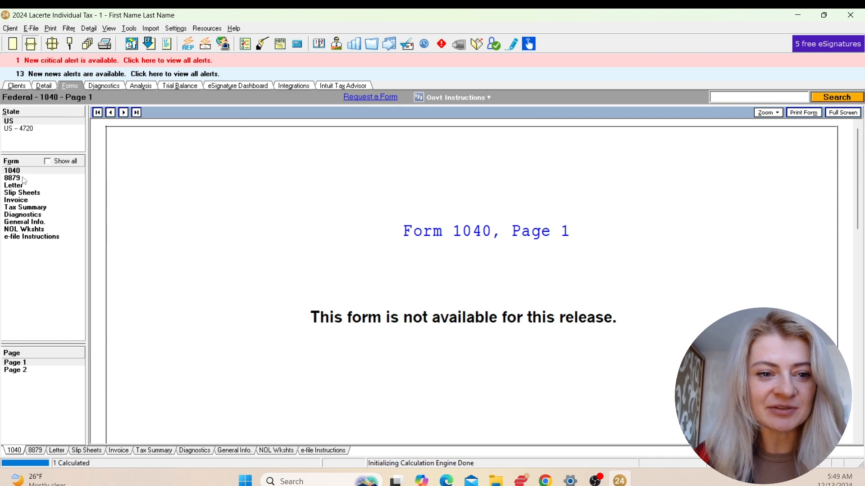
left_click(9, 178)
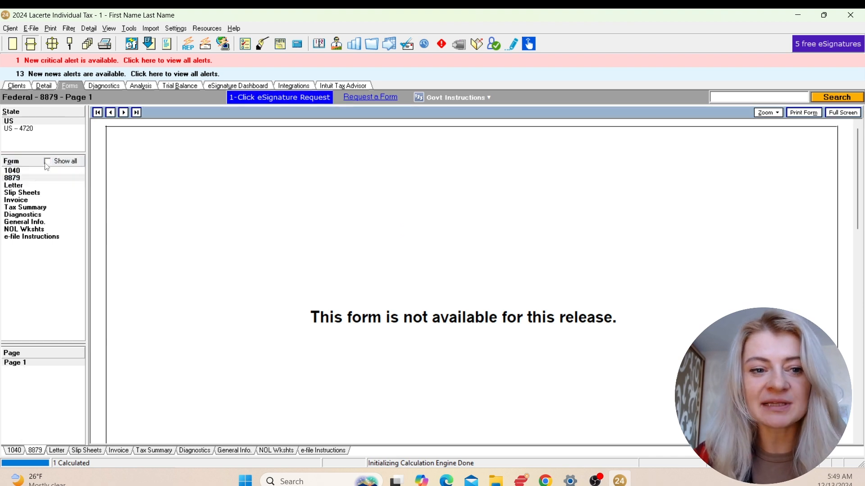
- Toggle Show all on and off, then list every federal form and open Schedule 1
left_click(47, 161)
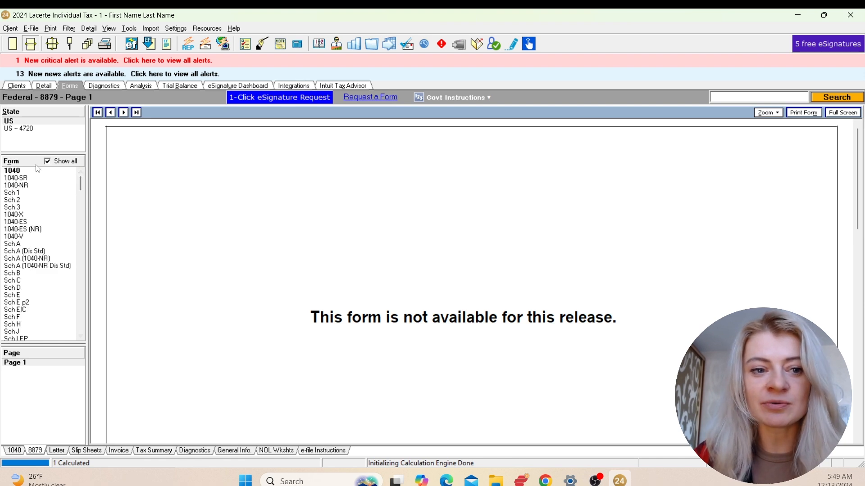
left_click(18, 177)
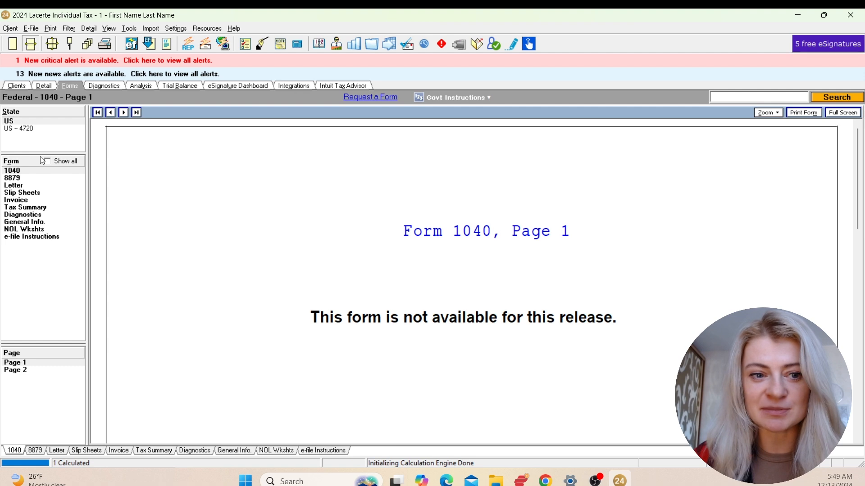
left_click(47, 160)
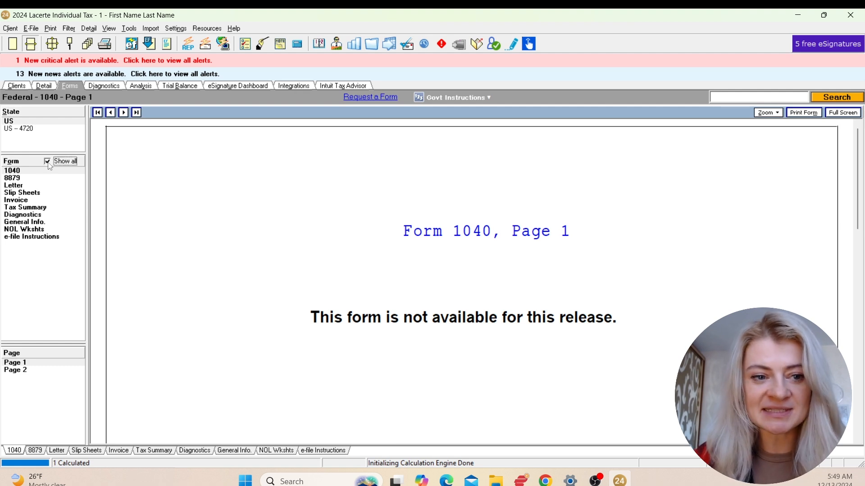
left_click(10, 190)
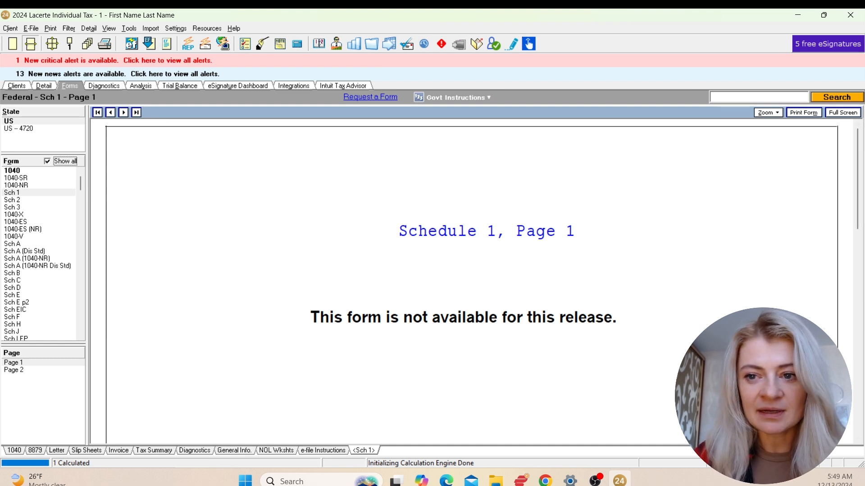
left_click(777, 113)
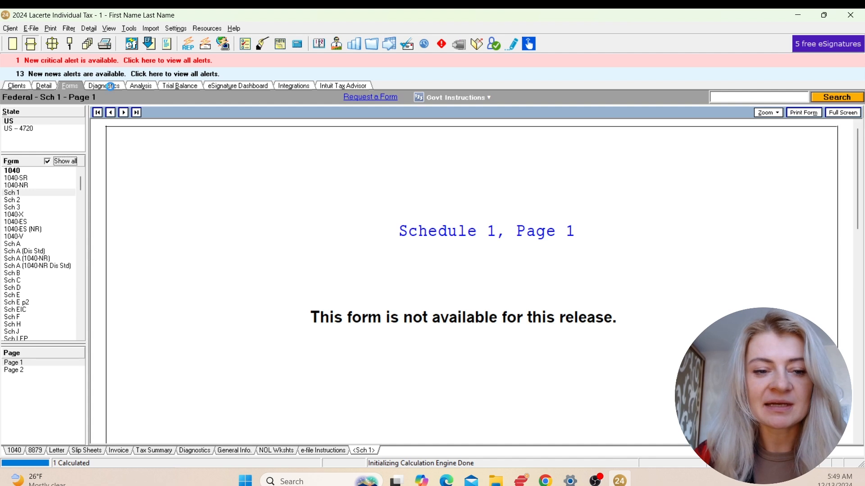
- Review the return's diagnostics warnings and dismiss the Tax Analyzer unavailable notice
left_click(104, 86)
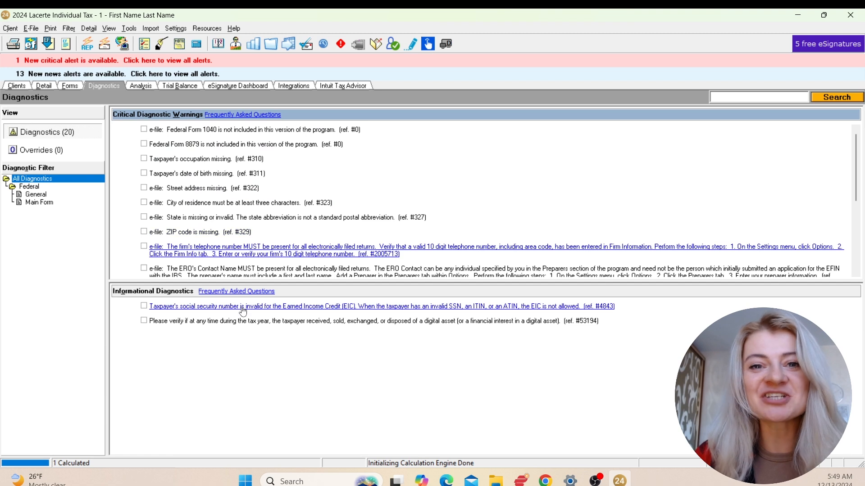
mouse_move(251, 240)
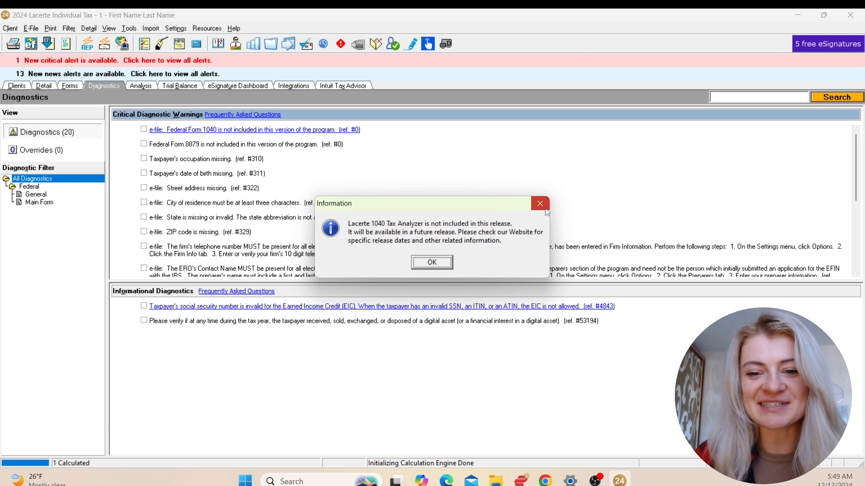
left_click(432, 262)
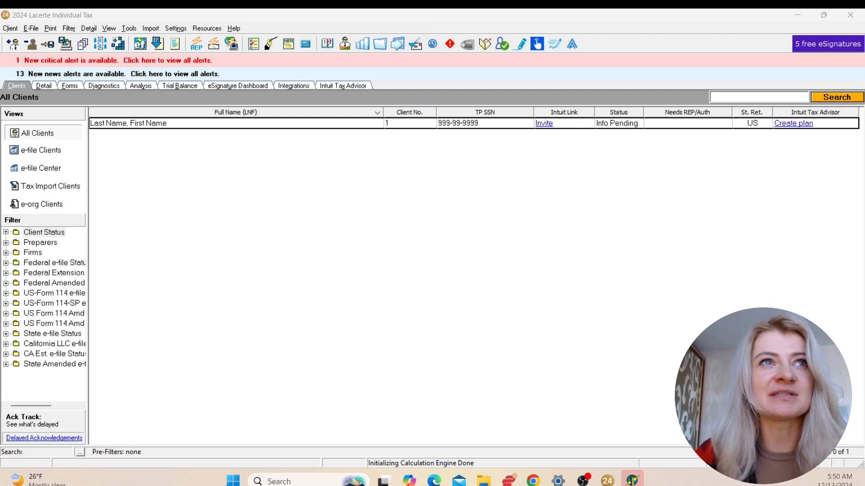
- View the empty Lacerte Trial Balance Utility and close its window
left_click(180, 86)
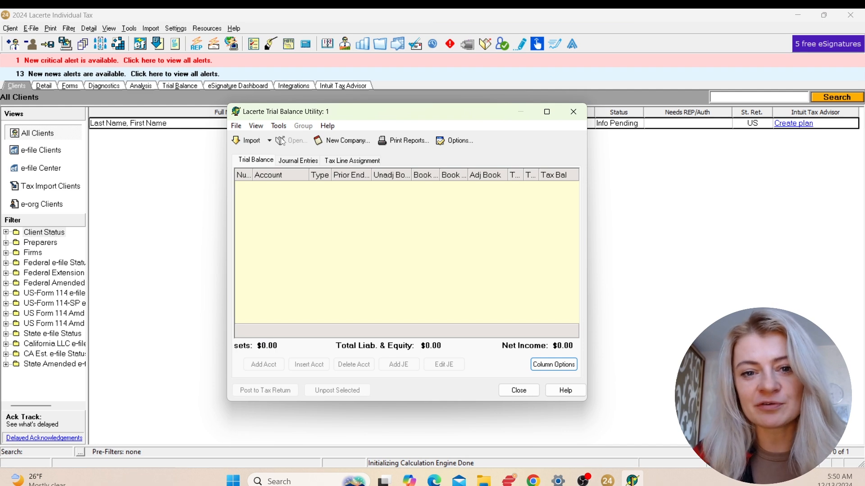
left_click(251, 141)
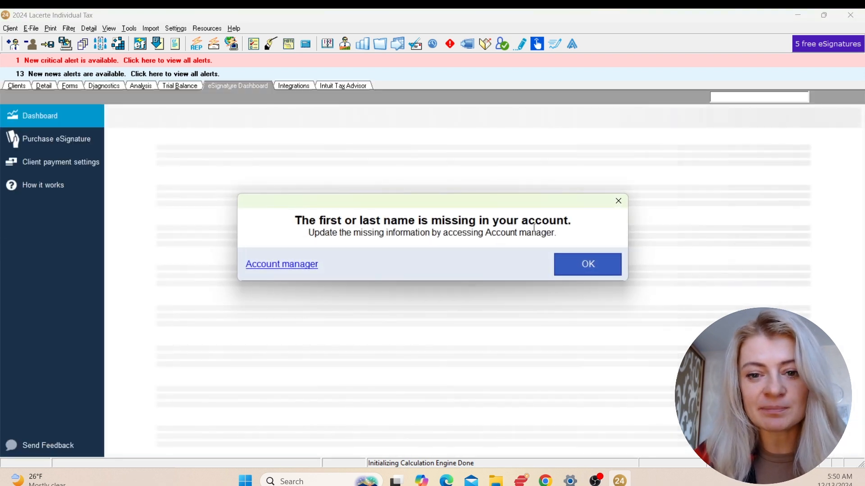
- Dismiss the missing account name notice, view the Integrations Overview, try Intuit Tax Advisor and close its sign-in window
left_click(588, 264)
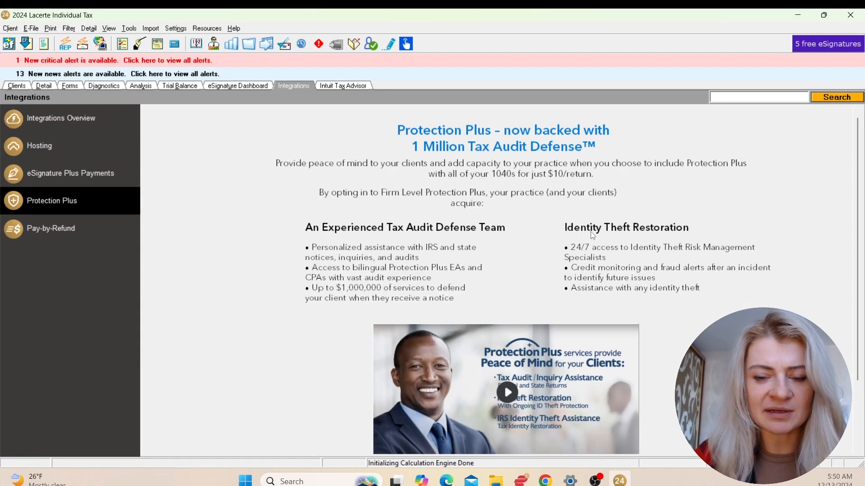
mouse_move(58, 153)
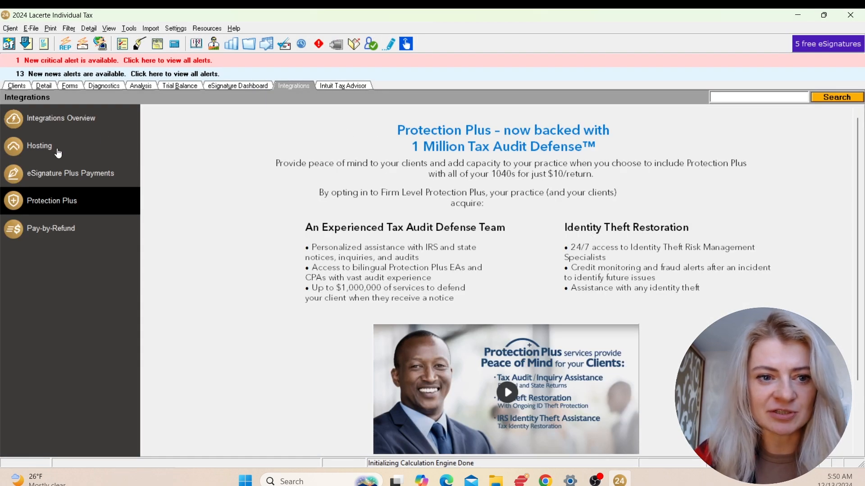
left_click(60, 118)
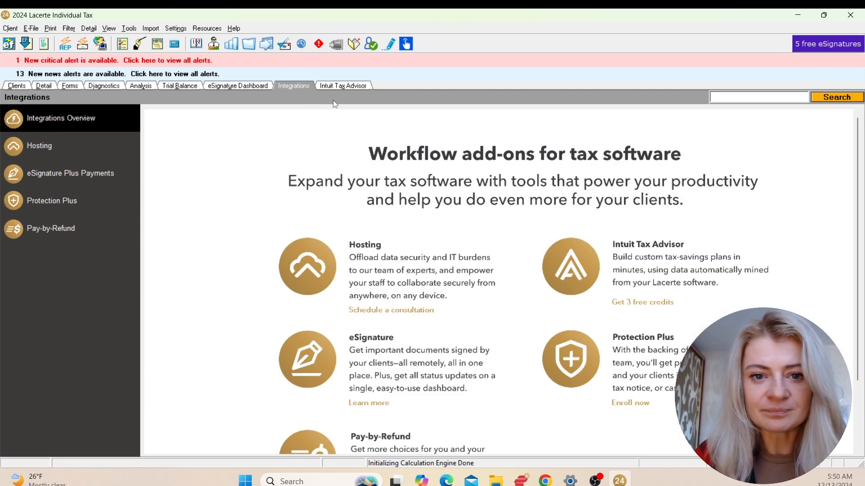
left_click(344, 86)
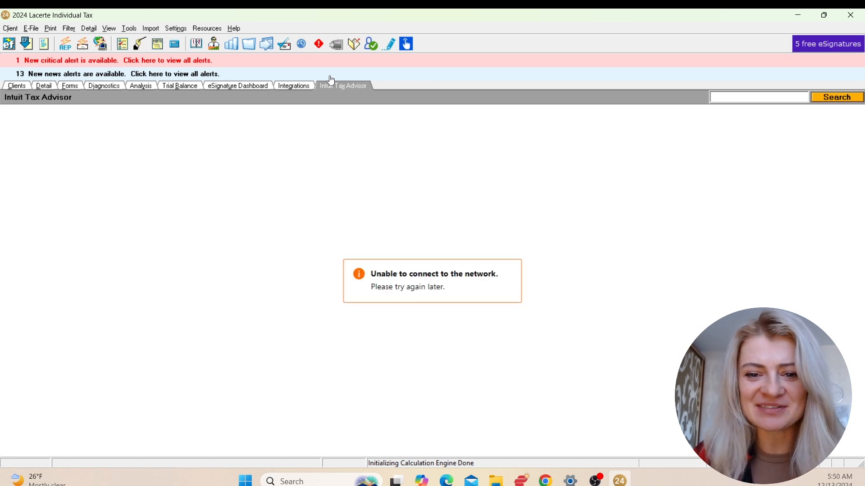
mouse_move(452, 218)
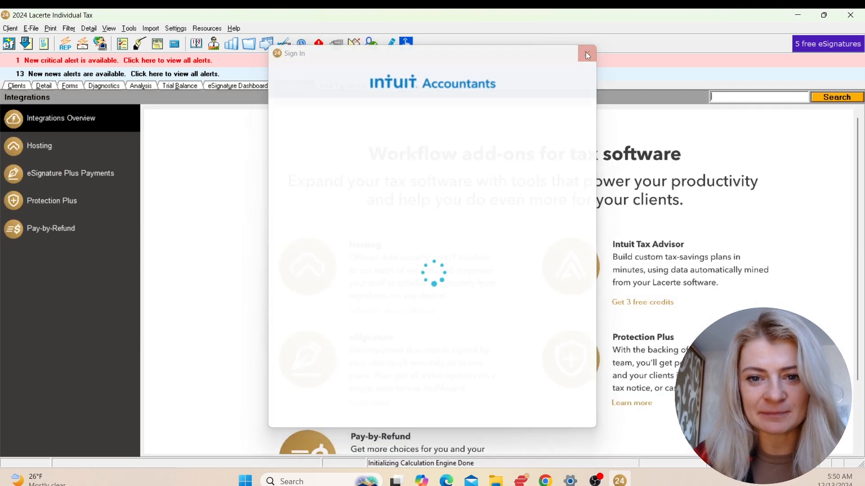
left_click(586, 54)
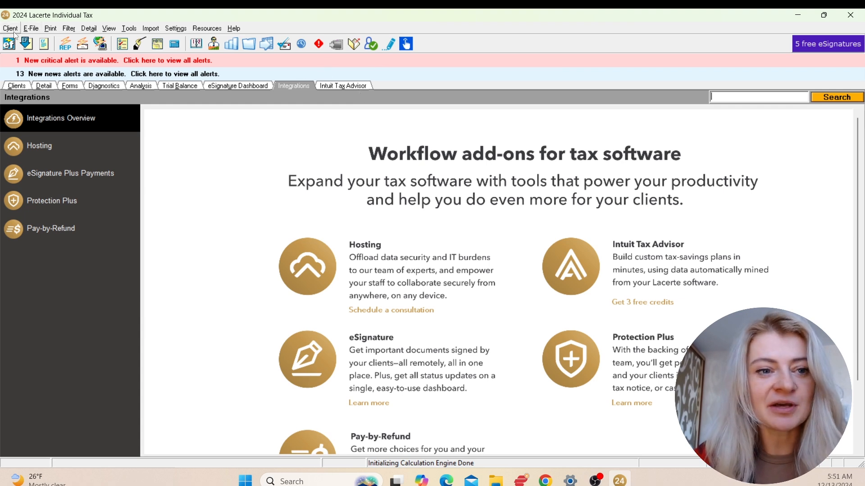
- Browse the Client menu's Tax Type options, return to the All Clients list and reopen the Client menu
left_click(10, 28)
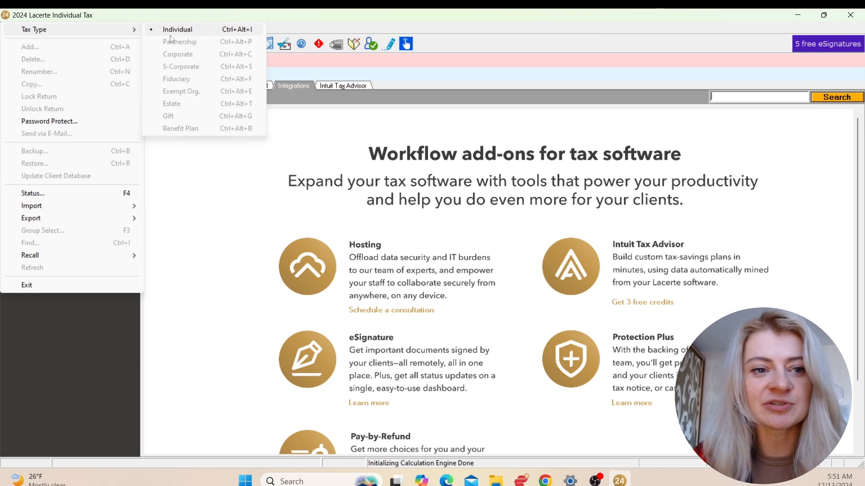
mouse_move(187, 54)
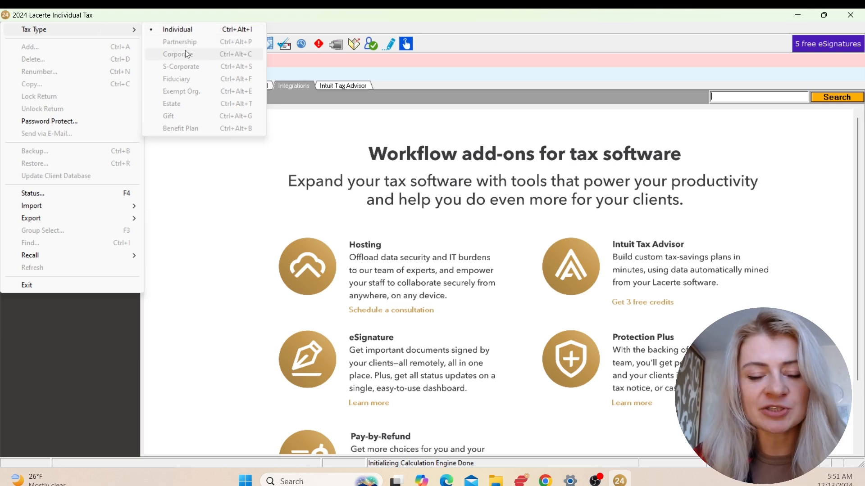
mouse_move(190, 66)
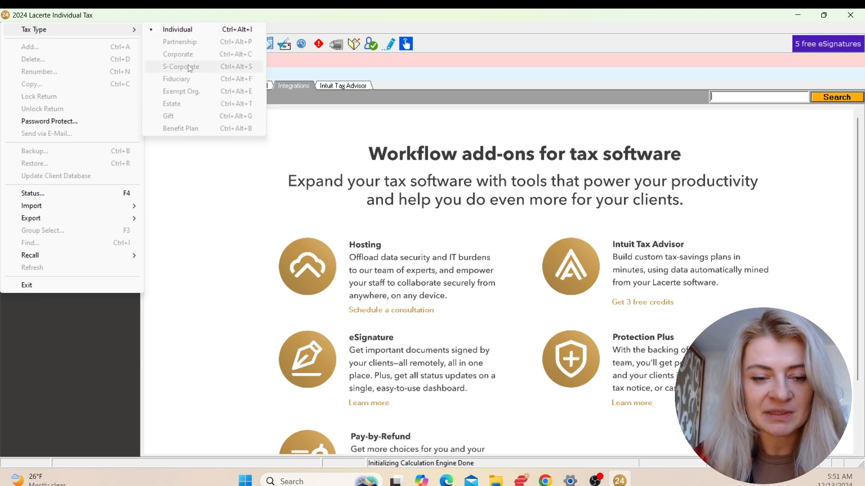
mouse_move(257, 198)
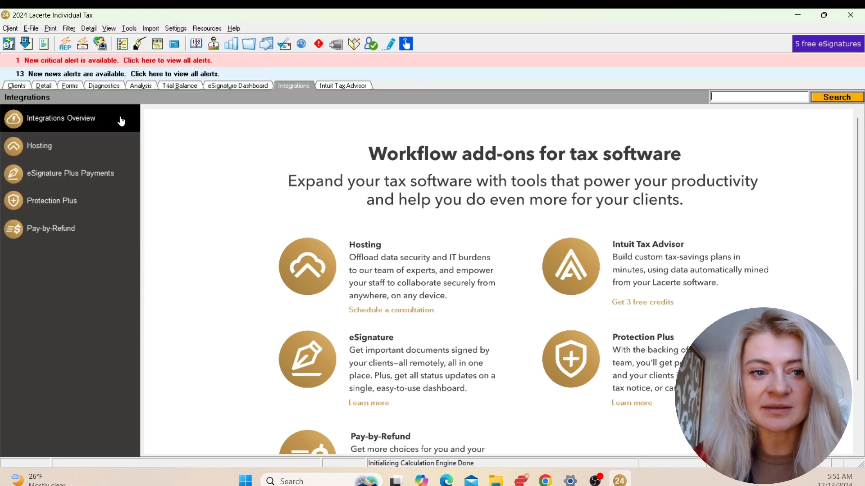
left_click(17, 86)
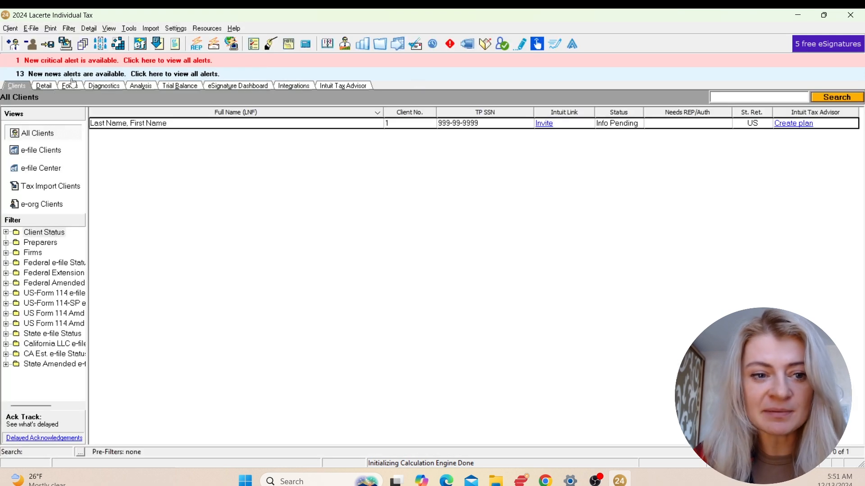
left_click(9, 27)
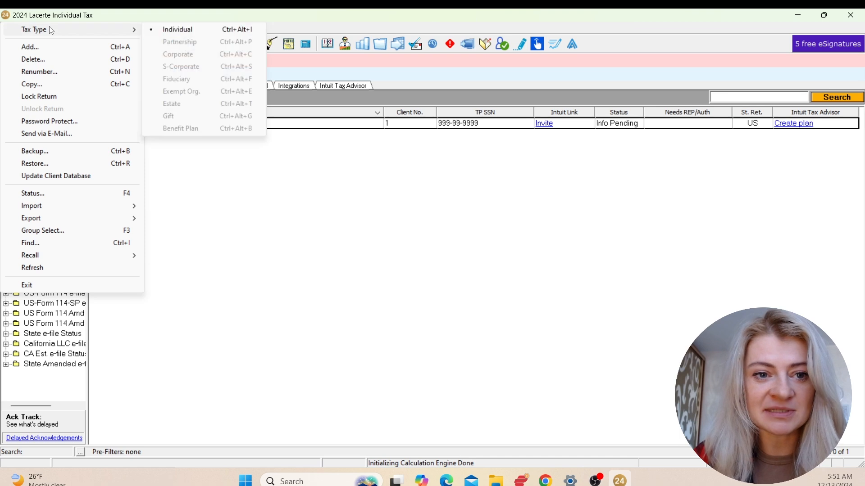
mouse_move(206, 43)
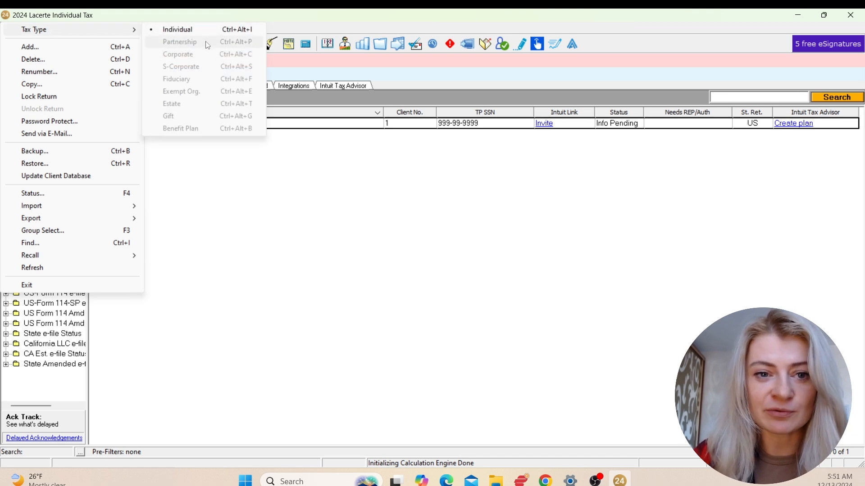
mouse_move(232, 49)
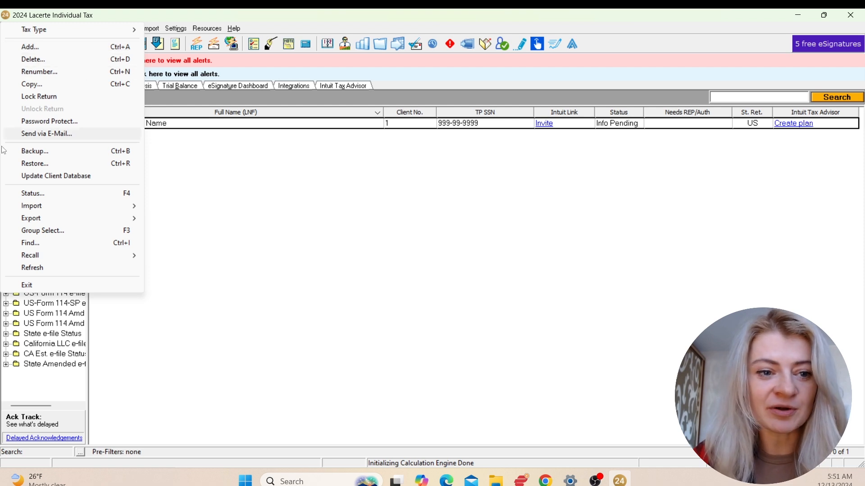
mouse_move(70, 166)
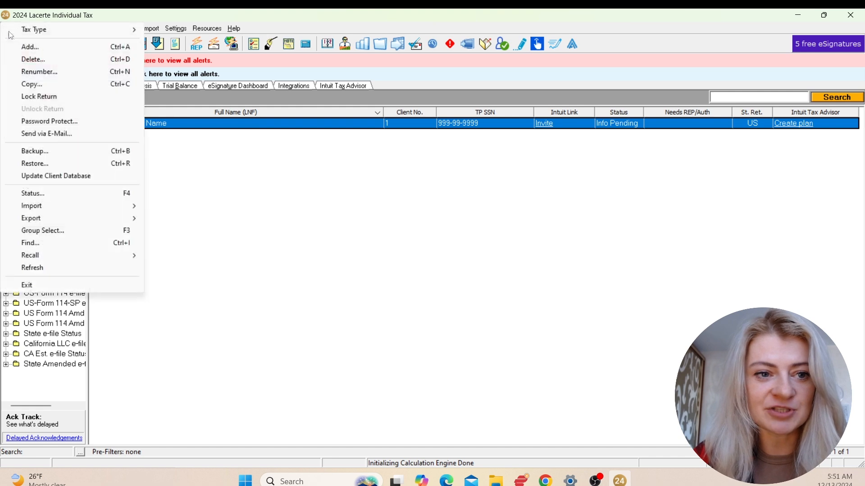
mouse_move(55, 152)
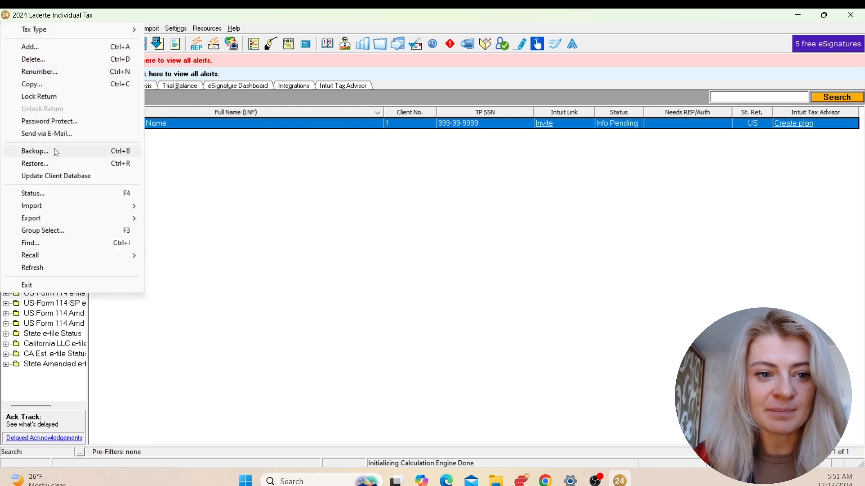
left_click(34, 150)
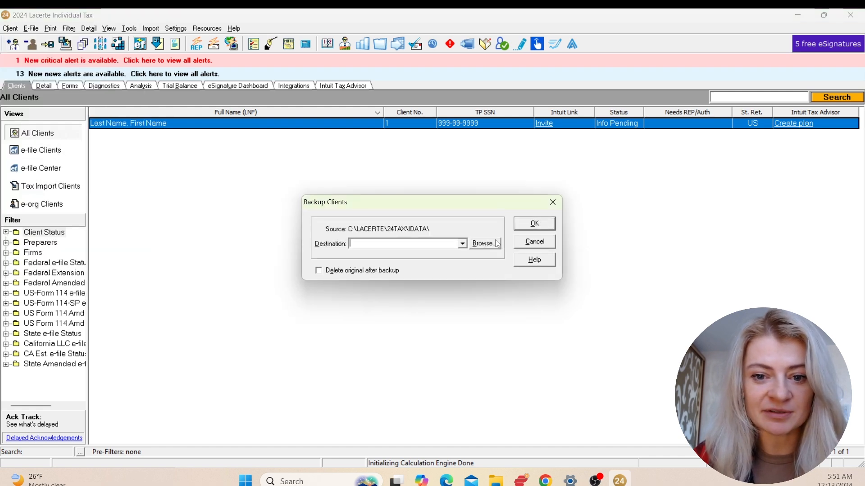
mouse_move(553, 201)
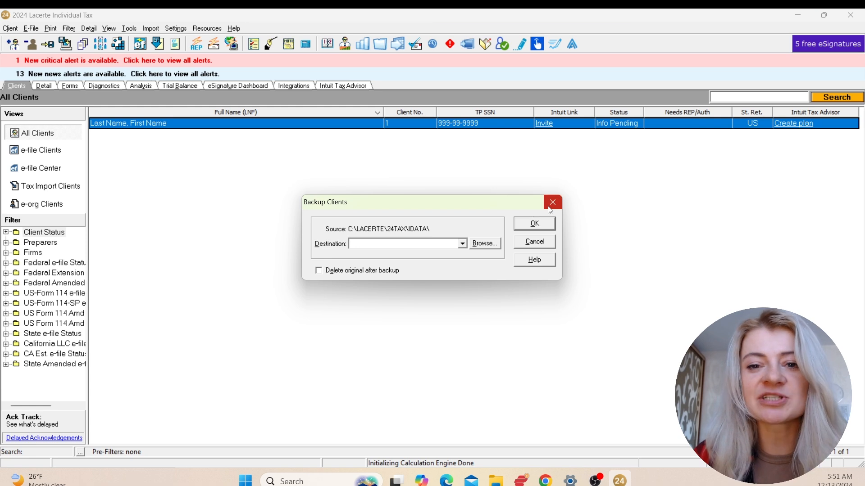
mouse_move(551, 203)
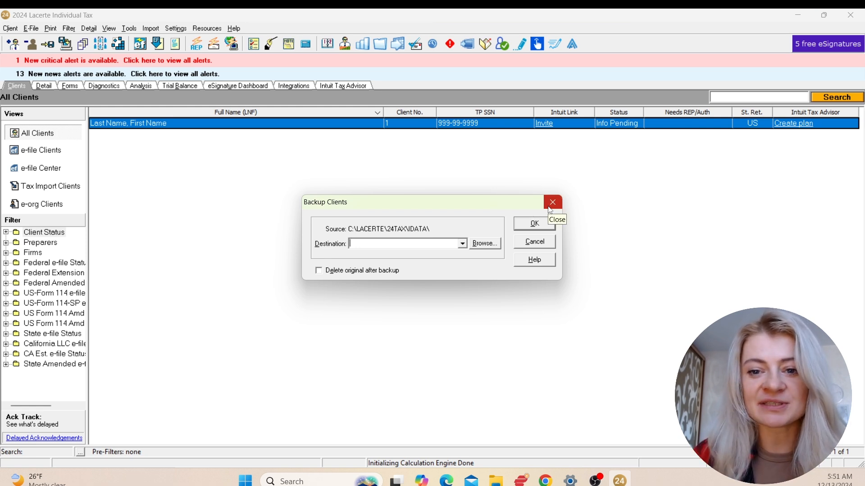
left_click(552, 203)
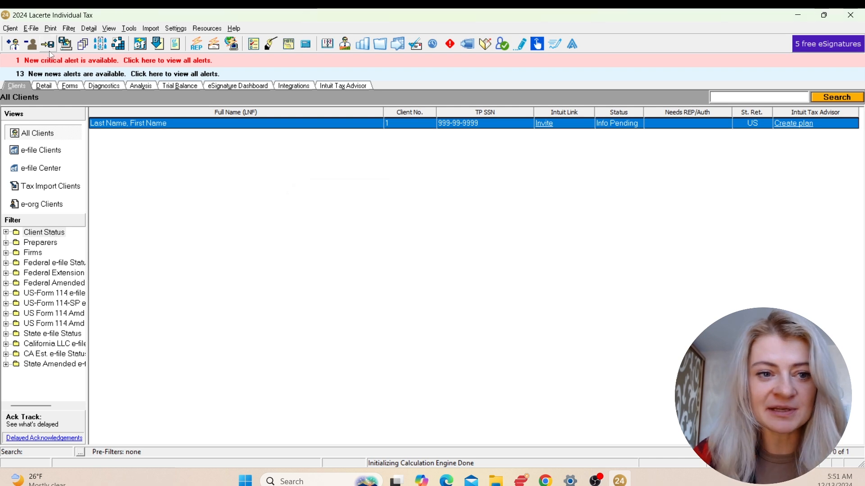
left_click(14, 28)
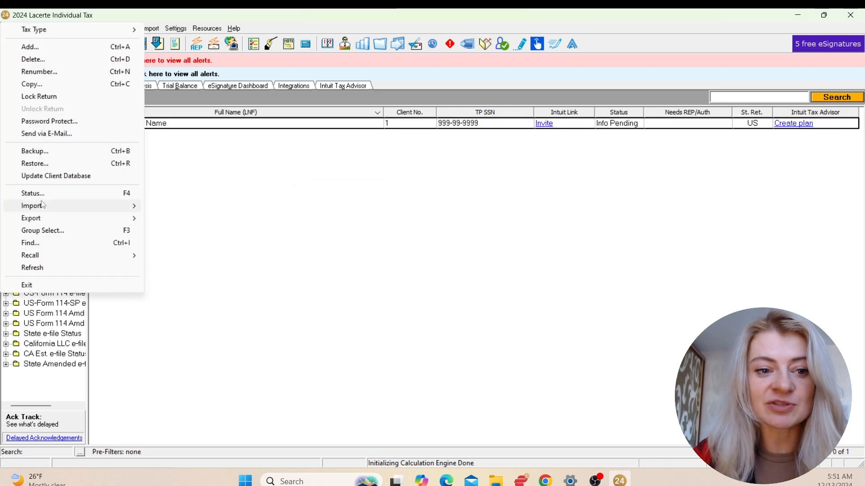
mouse_move(43, 165)
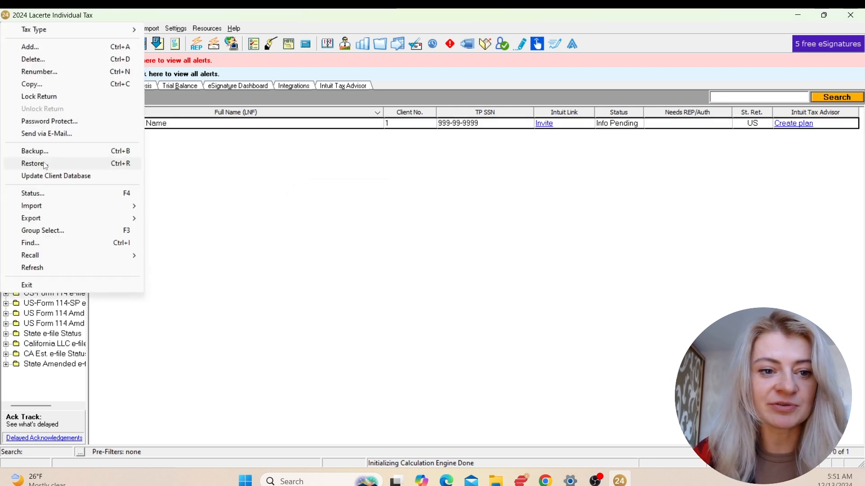
mouse_move(43, 206)
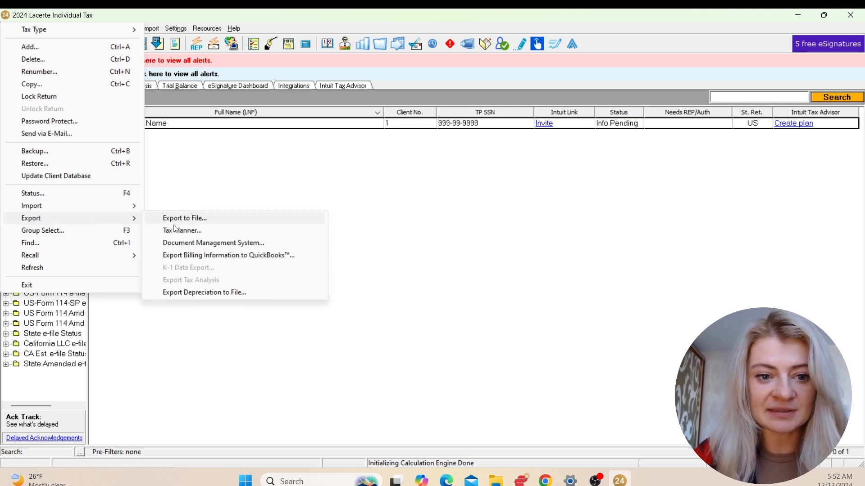
mouse_move(90, 226)
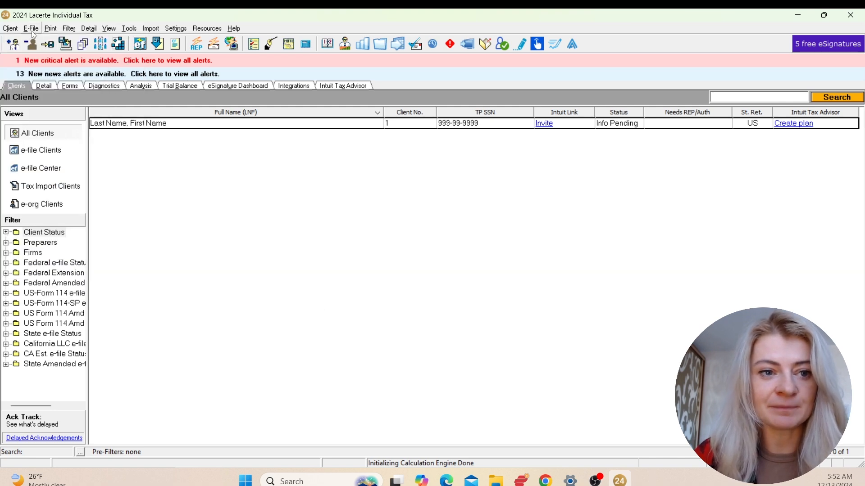
left_click(31, 28)
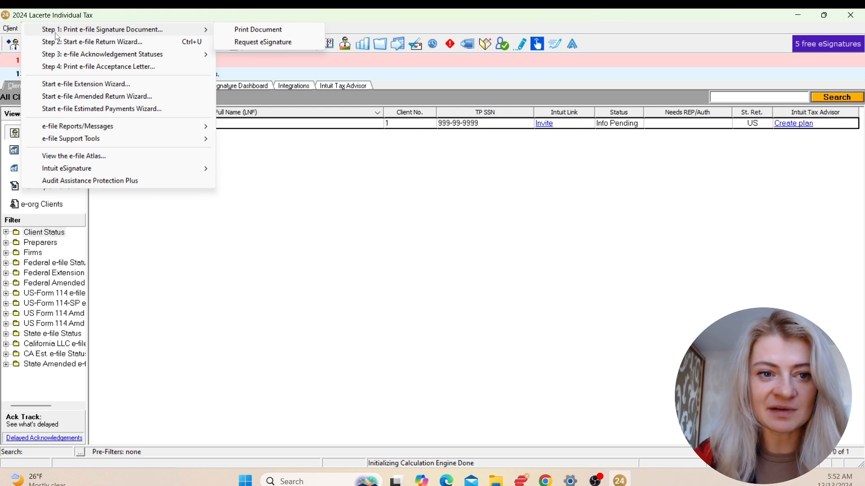
mouse_move(262, 201)
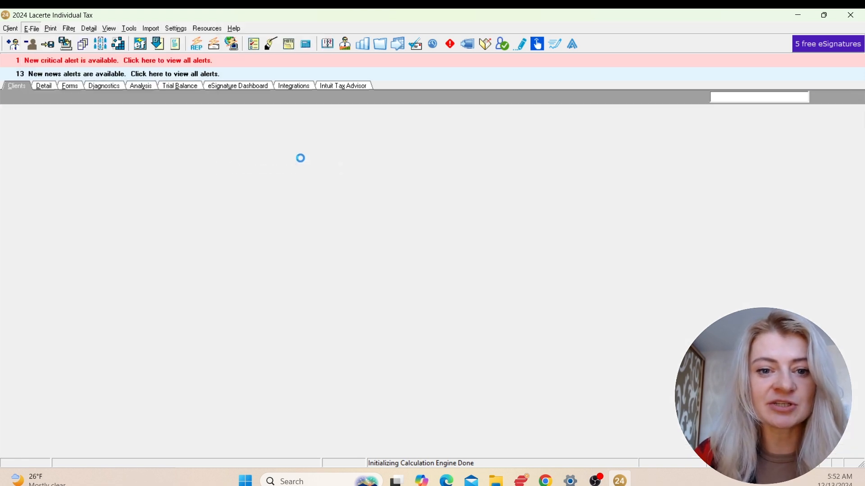
left_click(31, 28)
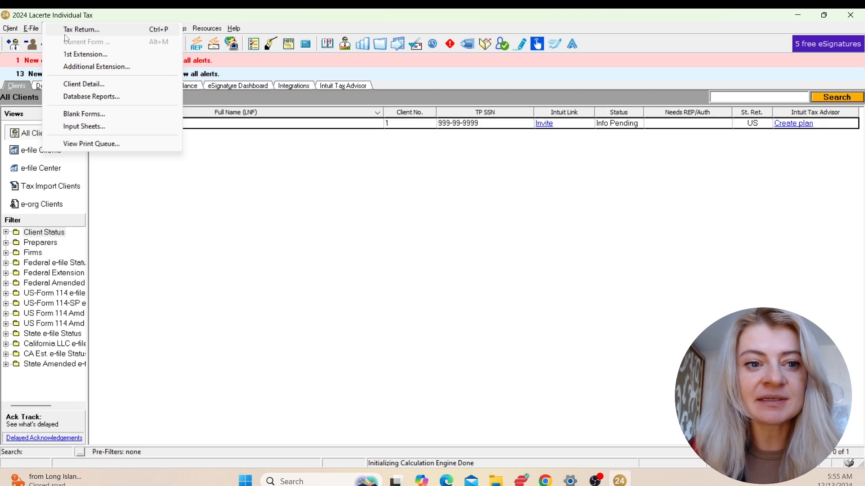
mouse_move(81, 92)
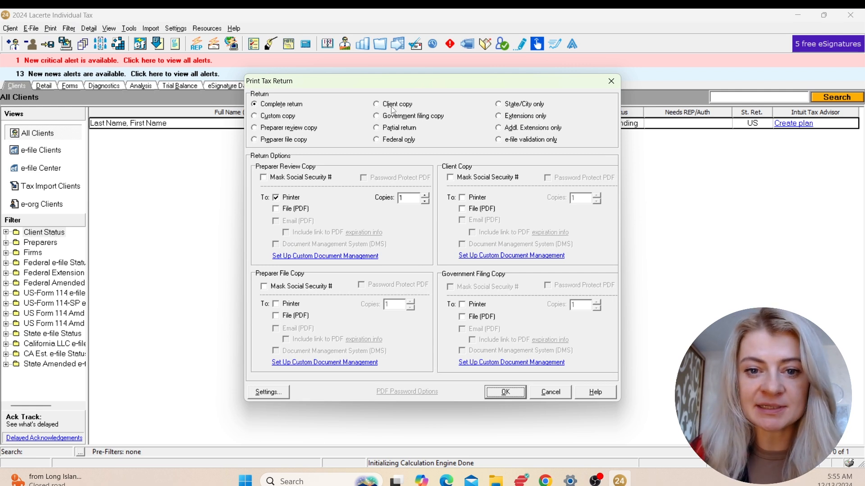
mouse_move(330, 193)
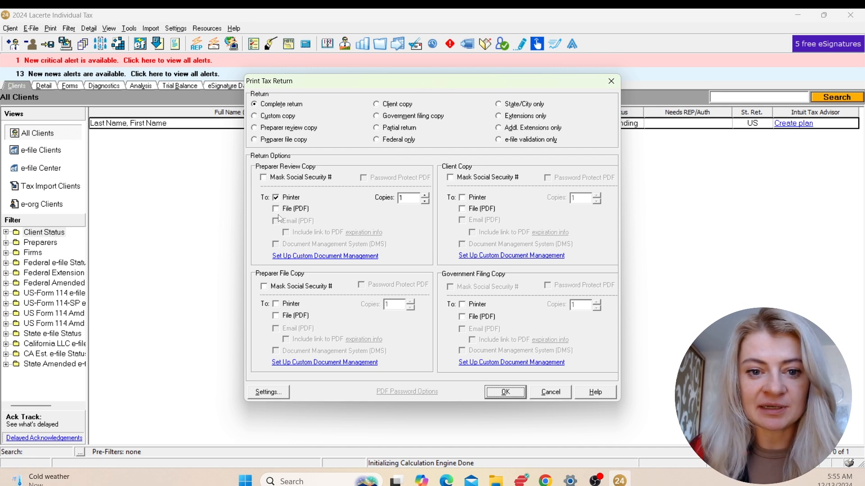
mouse_move(627, 200)
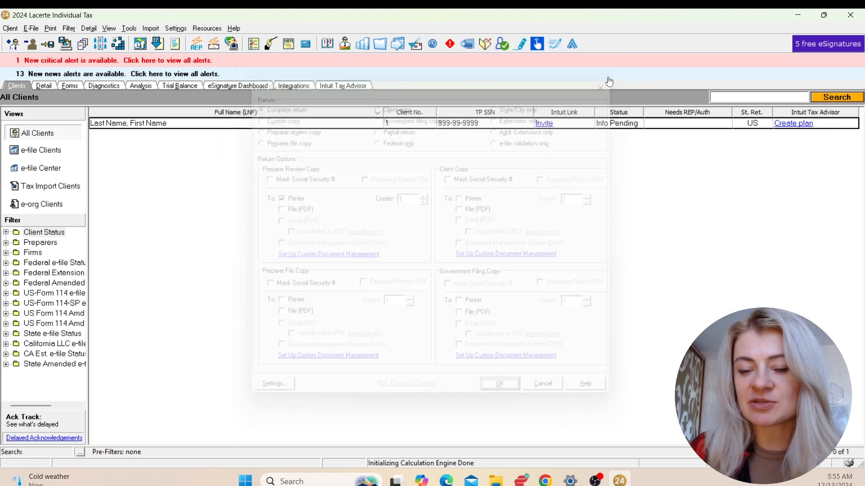
left_click(543, 384)
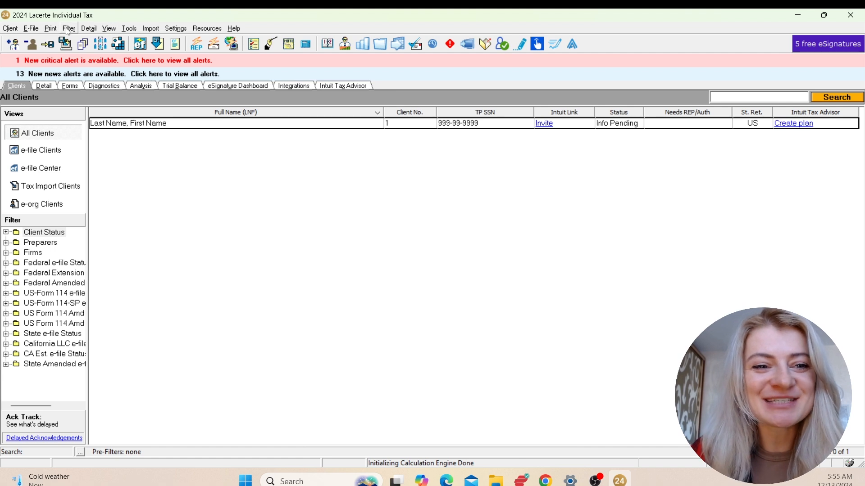
left_click(70, 27)
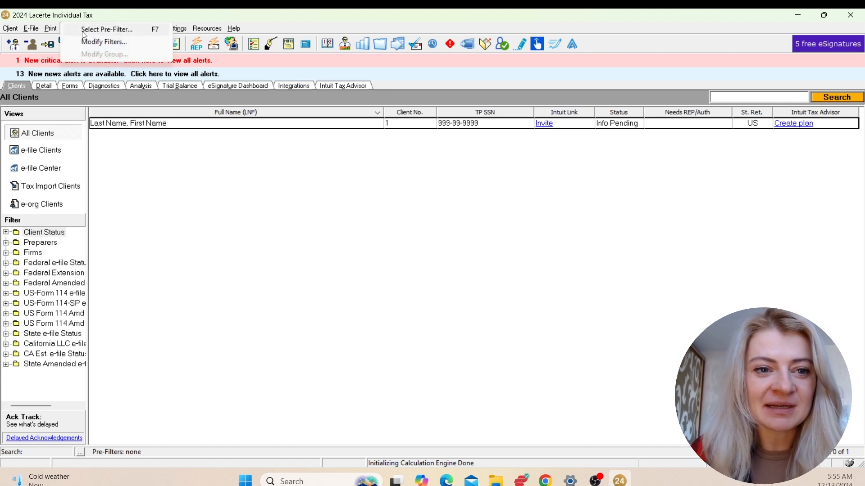
left_click(107, 30)
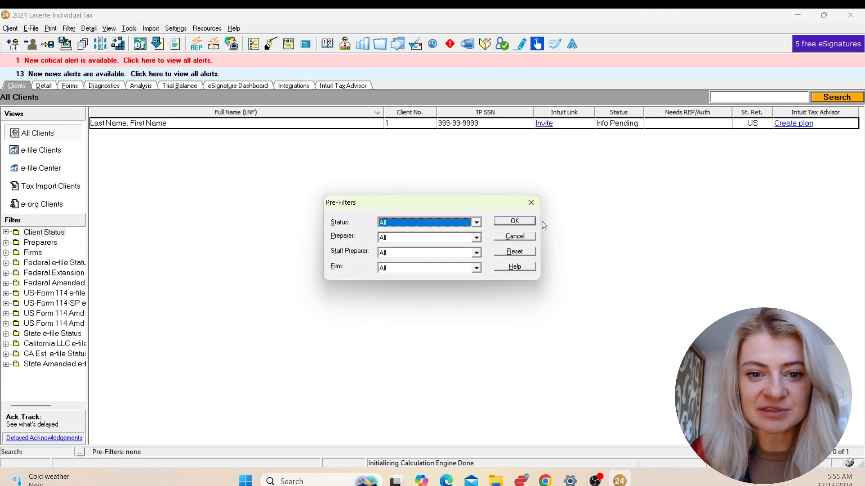
left_click(514, 221)
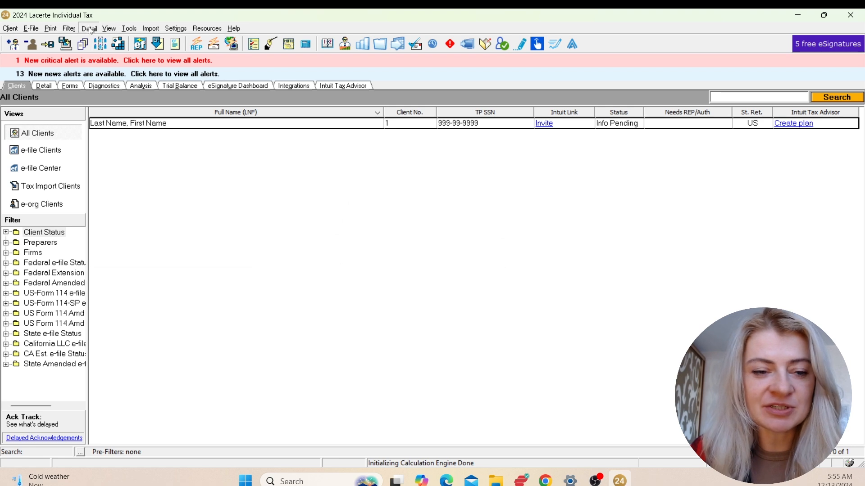
left_click(89, 28)
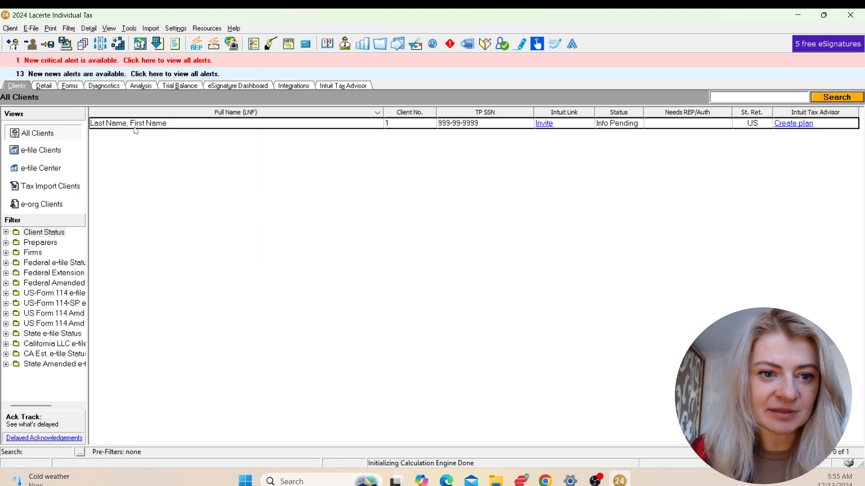
- Browse the Detail and View menus from the client list and close each
left_click(88, 28)
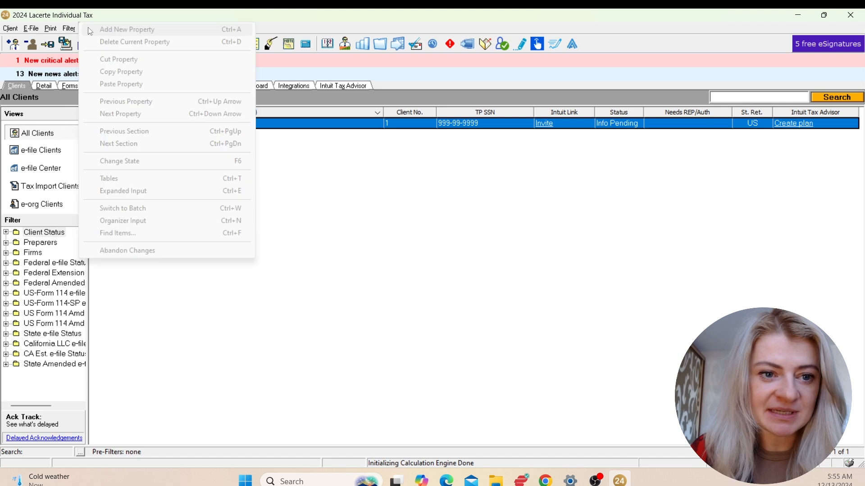
mouse_move(141, 49)
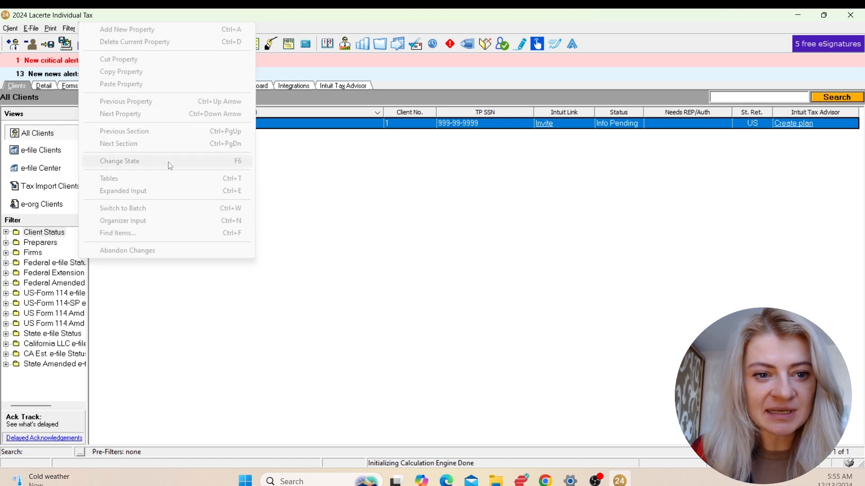
mouse_move(148, 133)
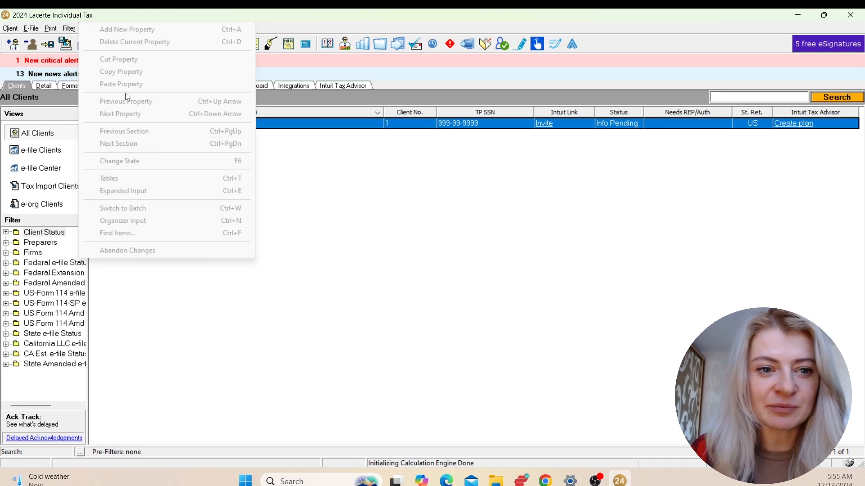
left_click(298, 165)
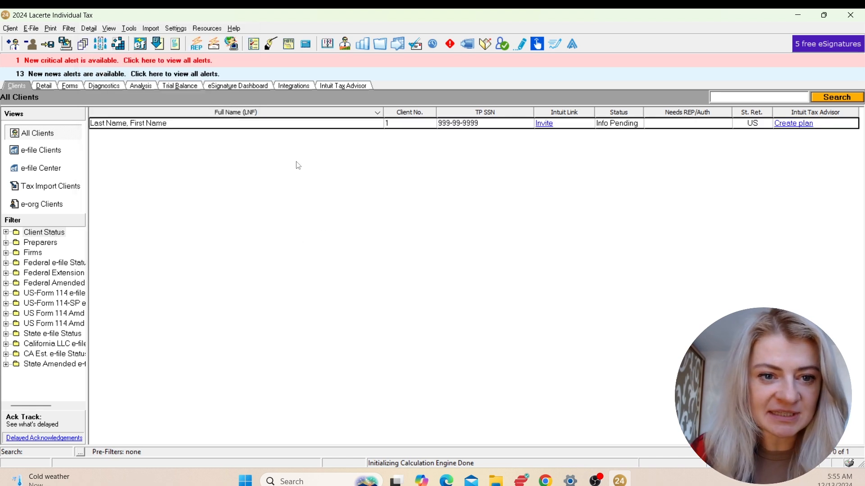
left_click(108, 28)
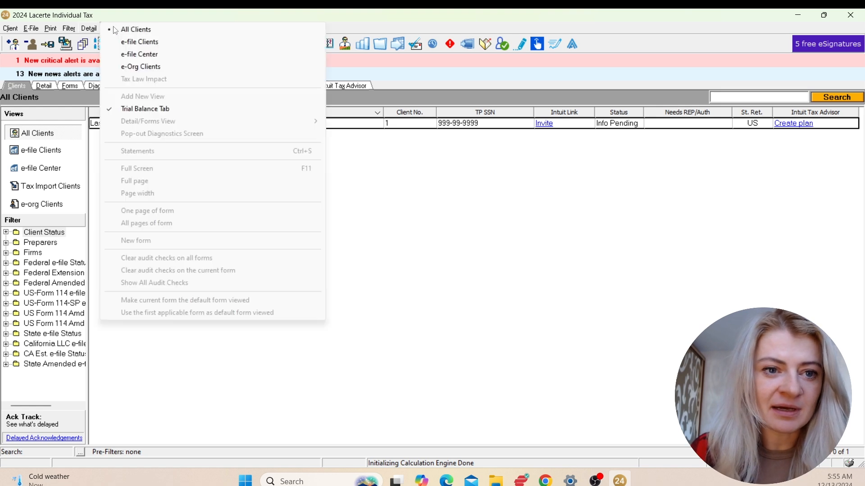
mouse_move(141, 241)
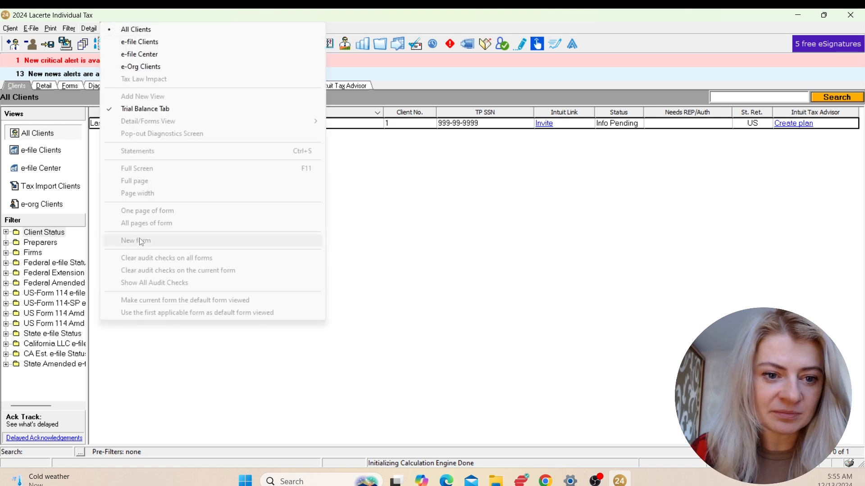
left_click(440, 245)
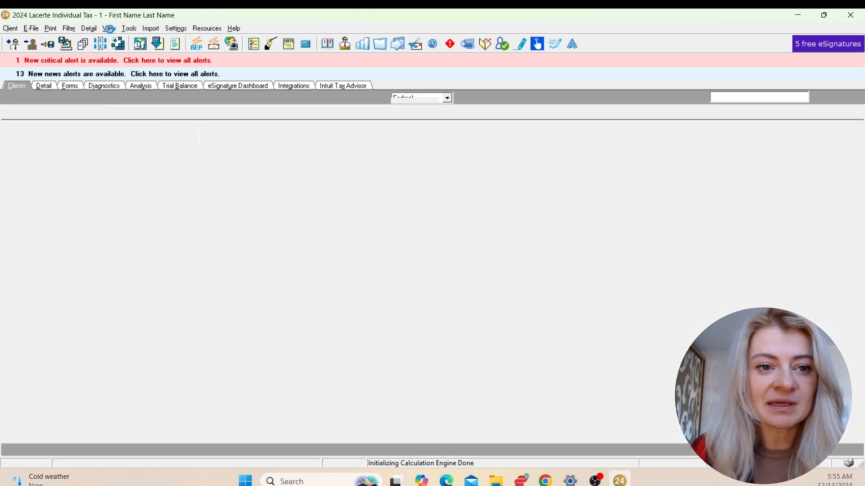
- Switch from the detail screens to Form 1040 page 1 and turn on Show All Audit Checks
left_click(108, 28)
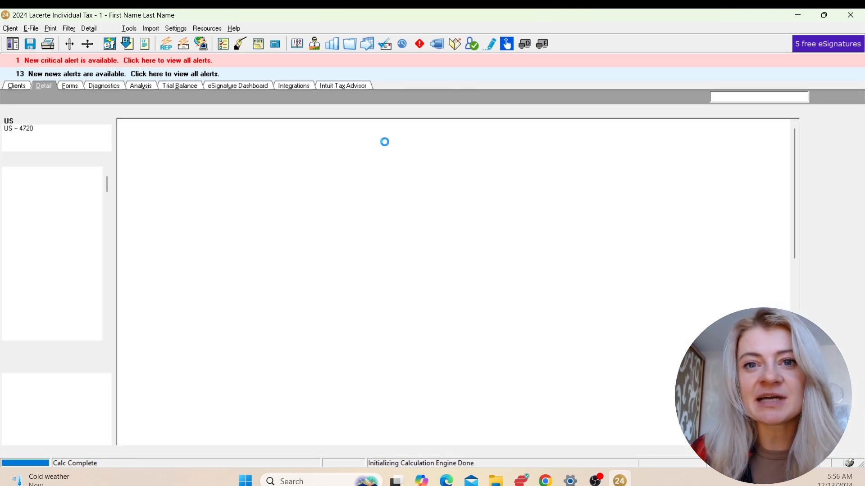
left_click(70, 85)
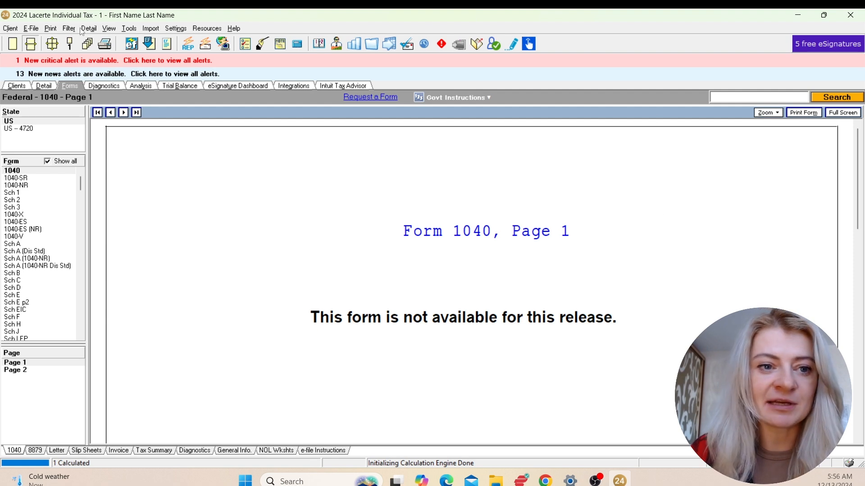
left_click(89, 28)
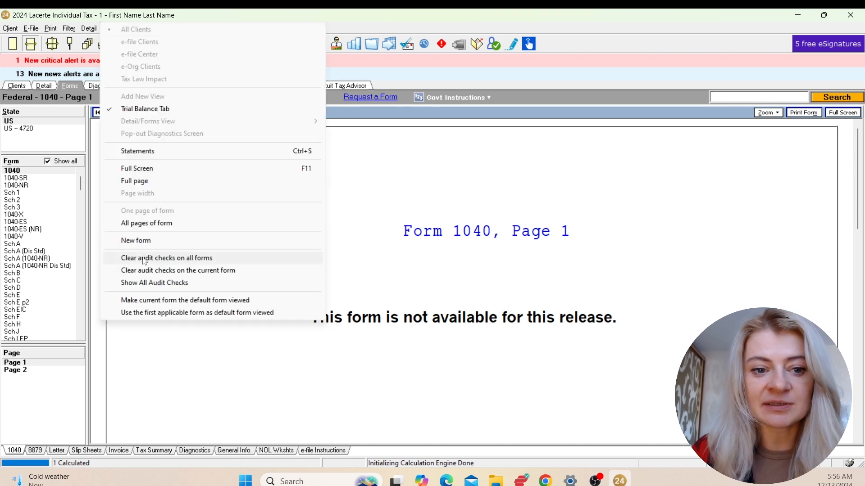
mouse_move(170, 270)
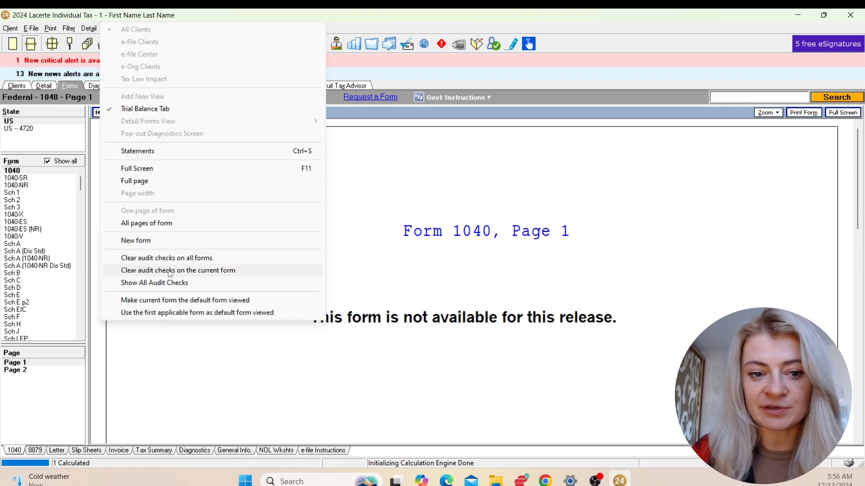
mouse_move(145, 285)
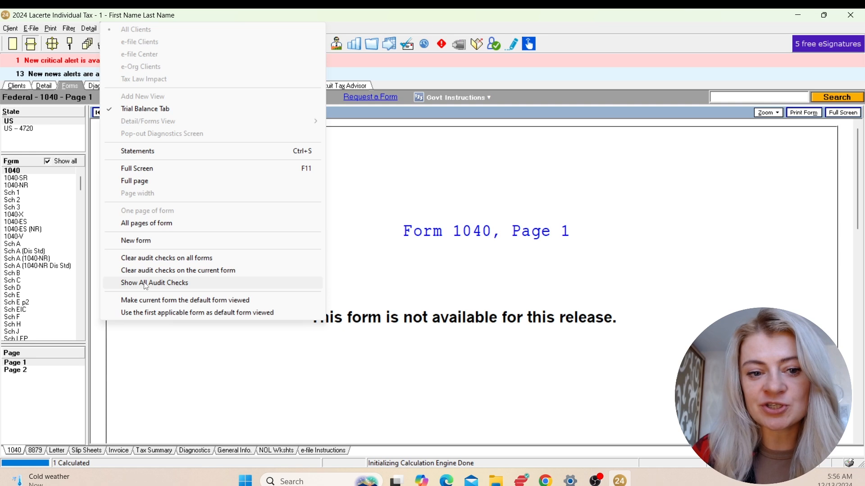
left_click(155, 283)
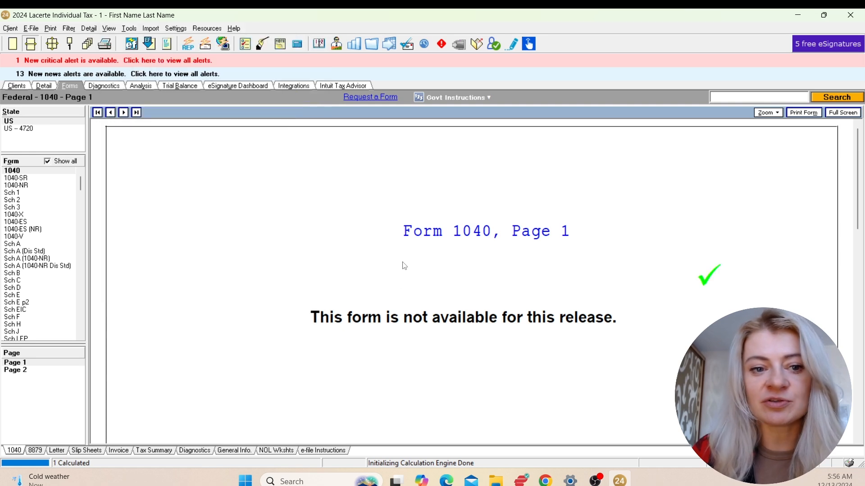
left_click(128, 28)
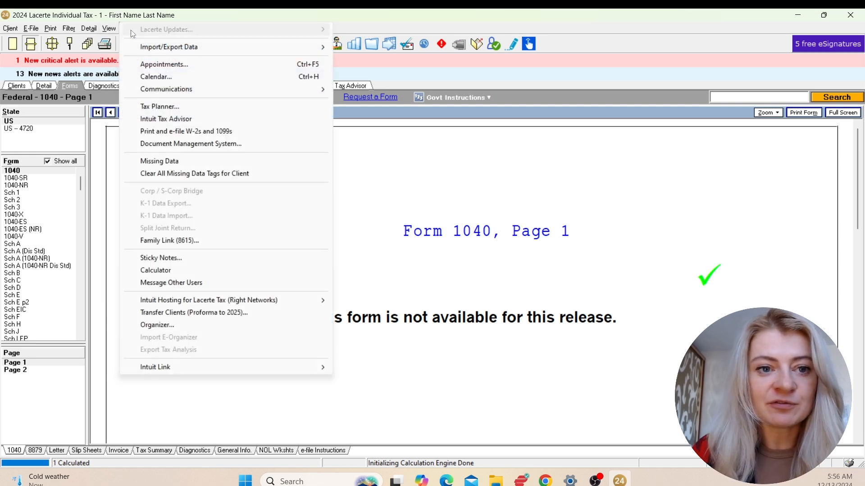
mouse_move(148, 52)
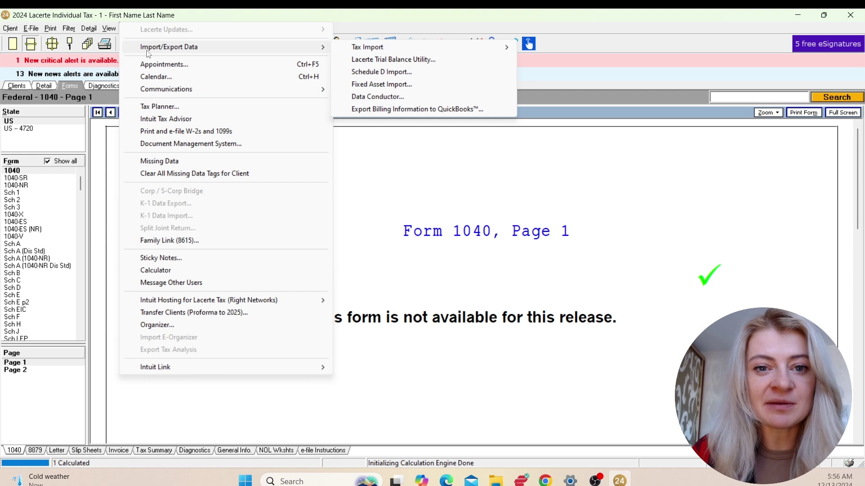
mouse_move(286, 56)
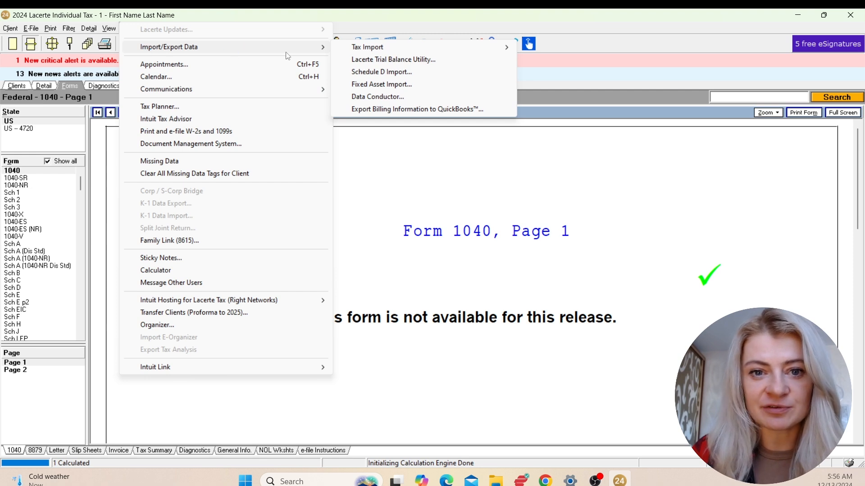
mouse_move(367, 75)
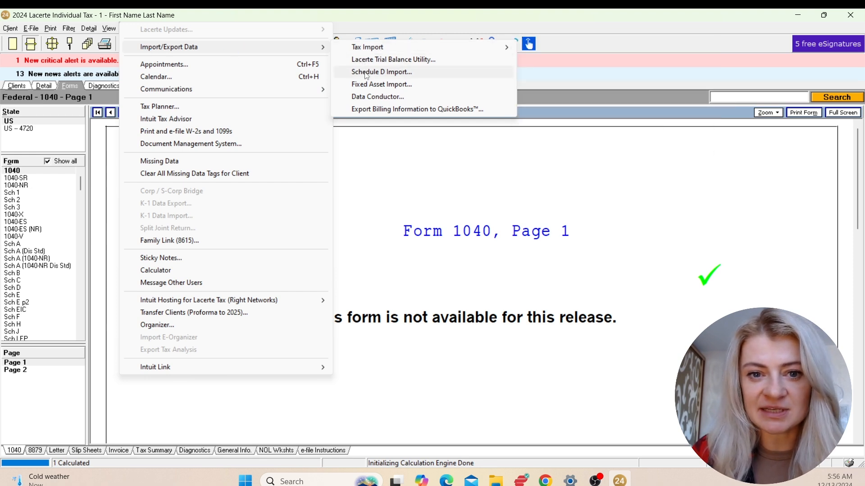
mouse_move(384, 95)
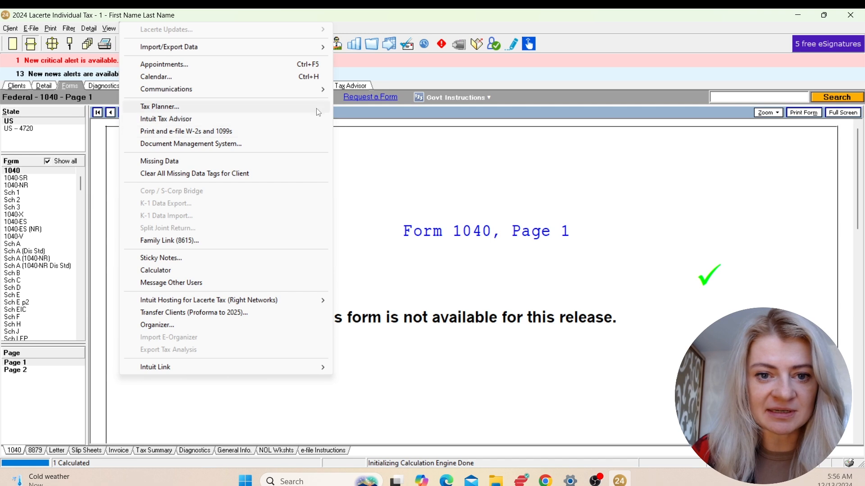
mouse_move(316, 86)
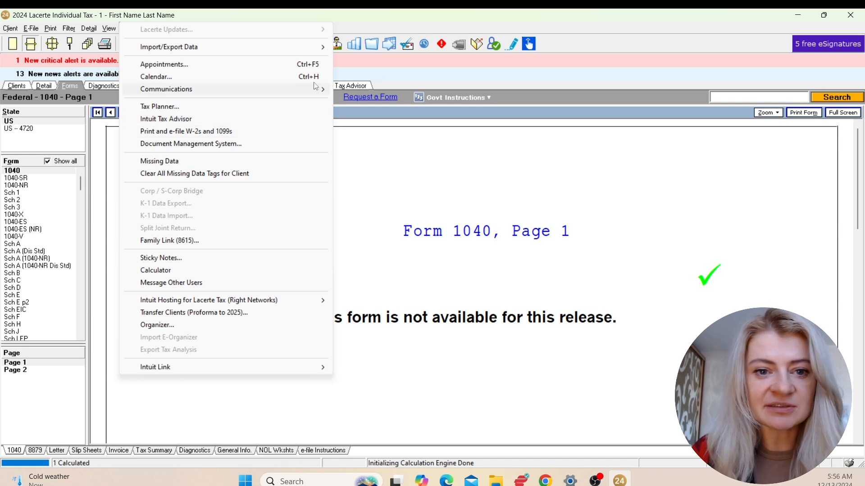
key("Escape")
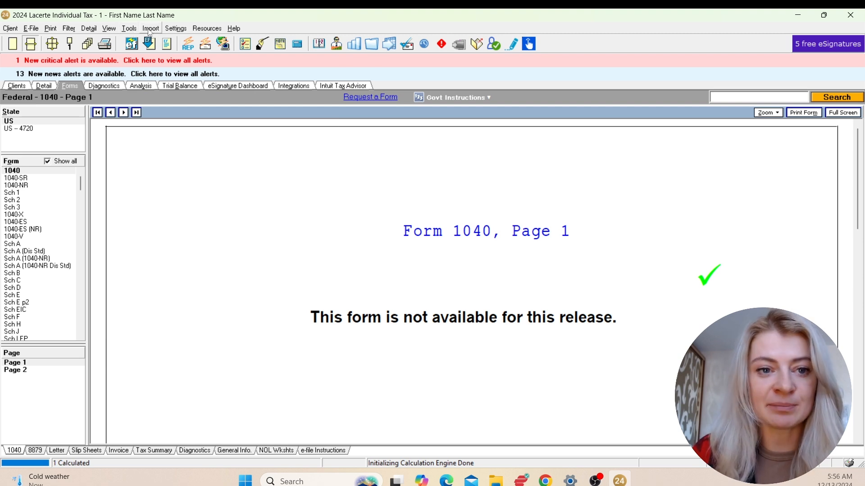
- Browse the Import menu's Tax Import options over Form 1040 page 1
left_click(151, 28)
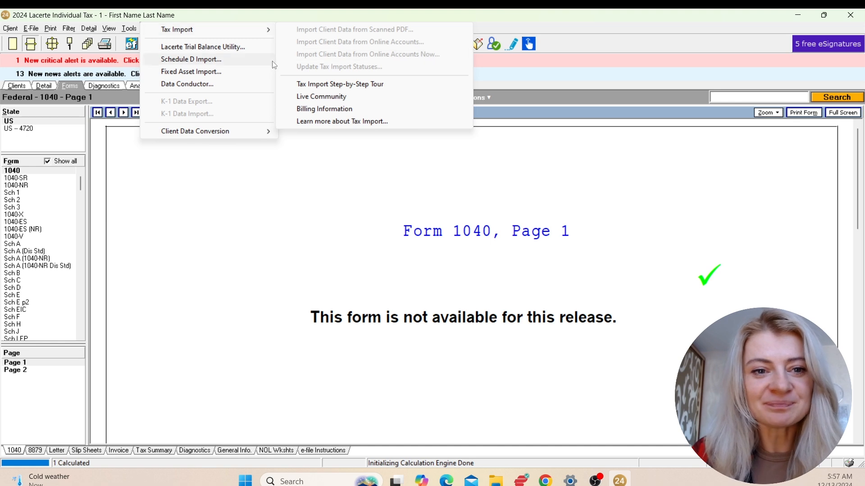
mouse_move(255, 67)
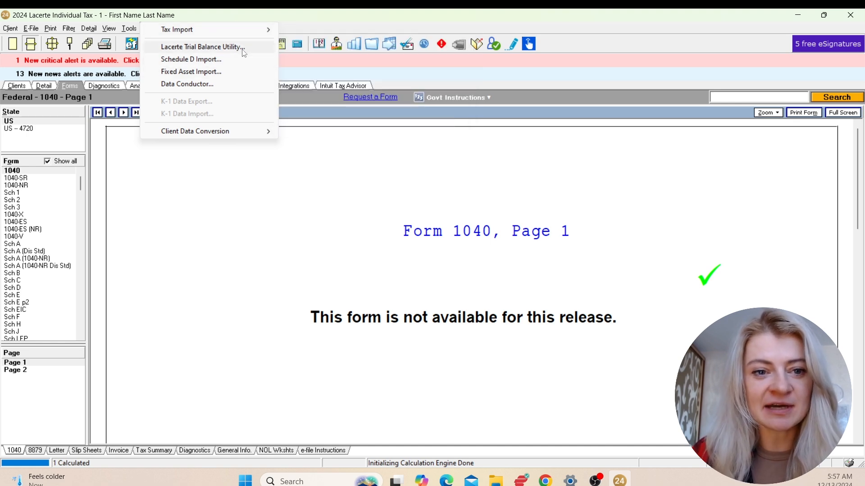
mouse_move(230, 75)
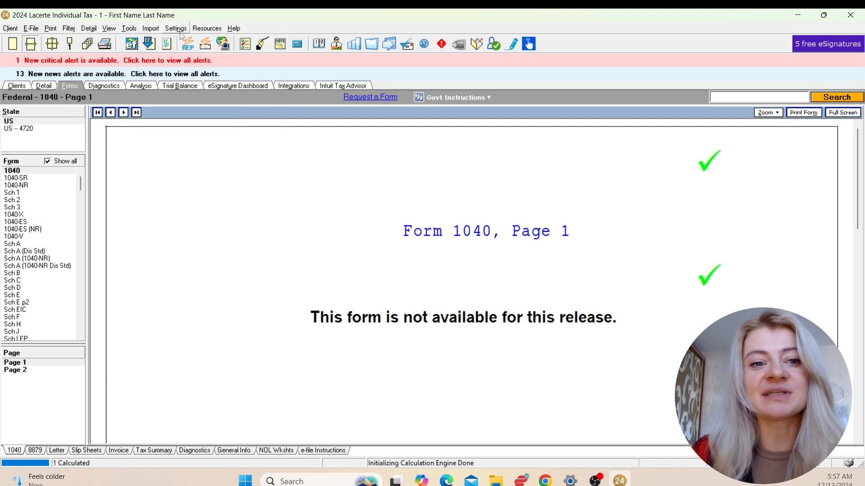
- View the Individual User Options Display settings and close the window without changes
left_click(175, 28)
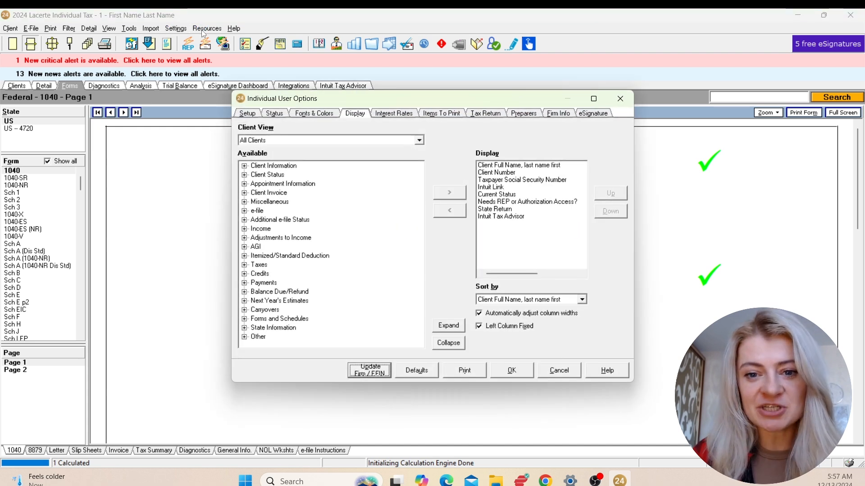
mouse_move(531, 120)
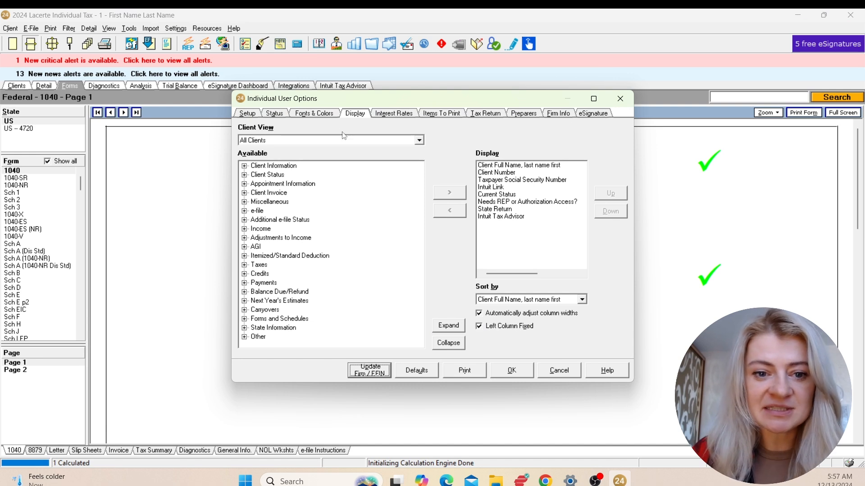
mouse_move(736, 130)
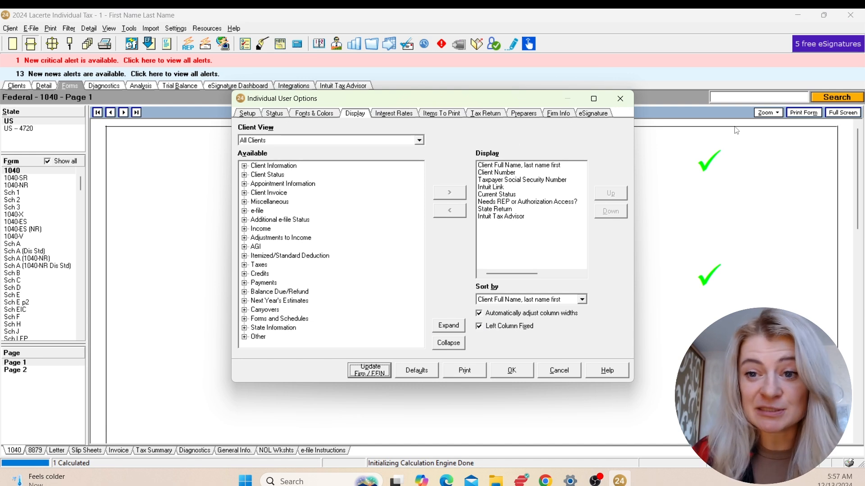
mouse_move(265, 319)
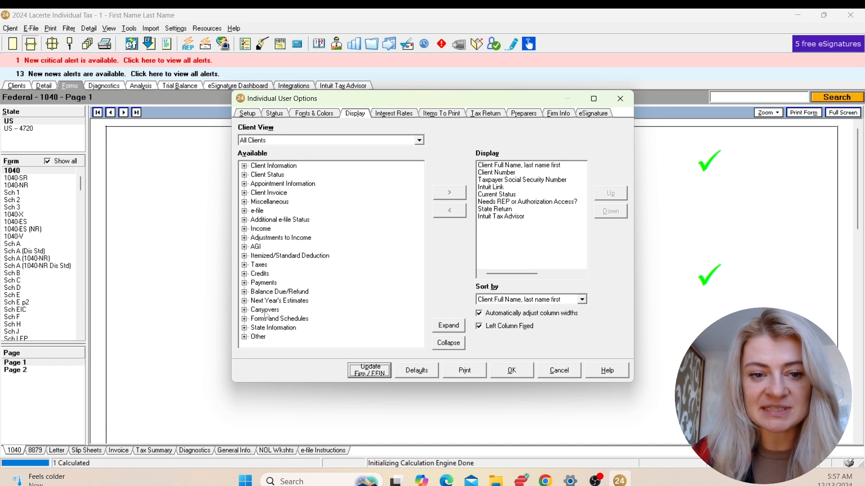
mouse_move(620, 98)
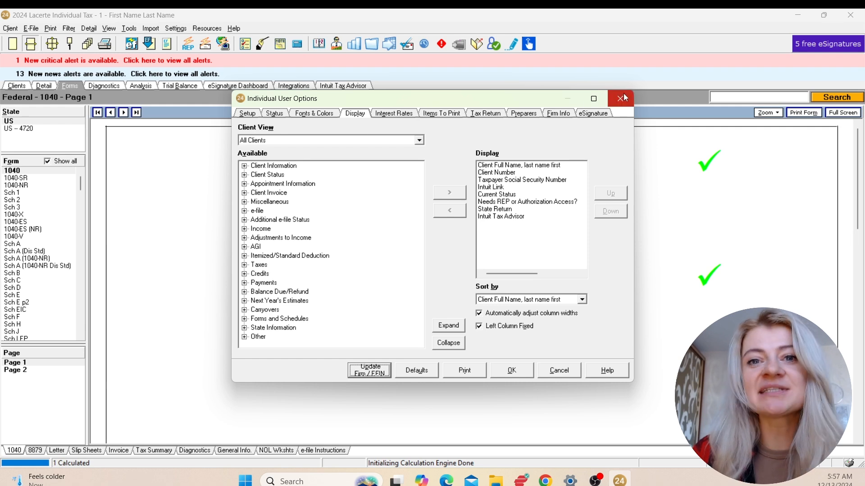
left_click(620, 99)
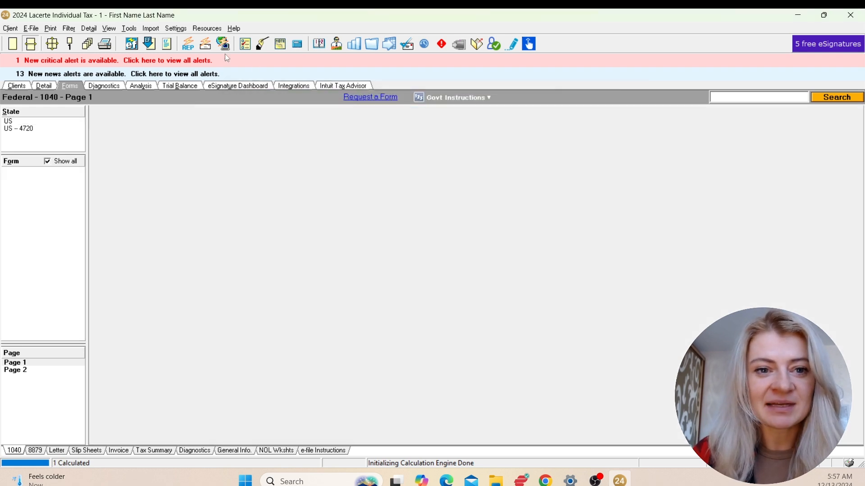
left_click(16, 362)
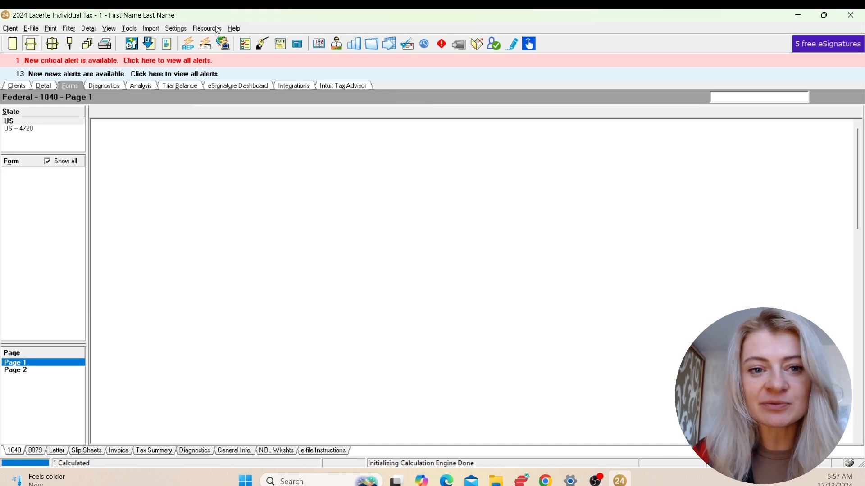
mouse_move(218, 29)
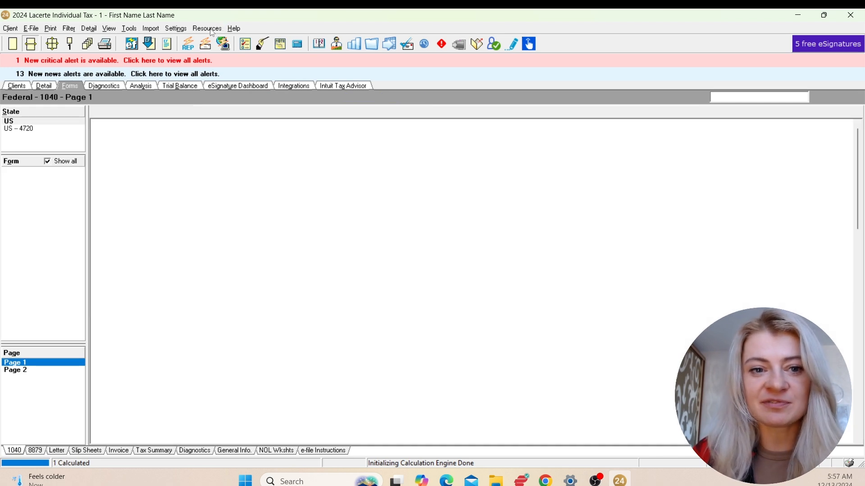
left_click(207, 28)
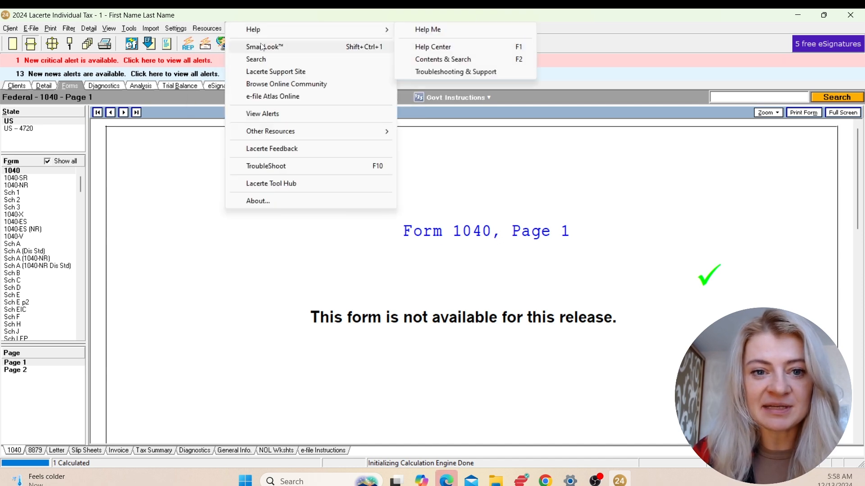
mouse_move(256, 59)
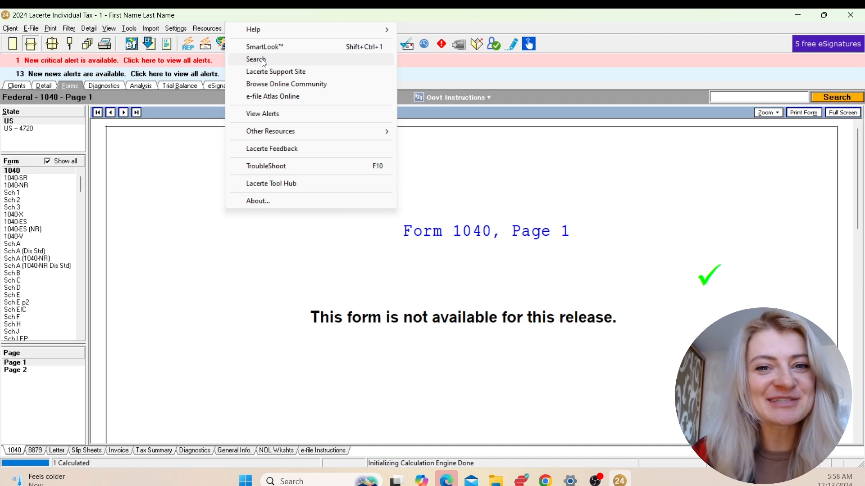
mouse_move(278, 121)
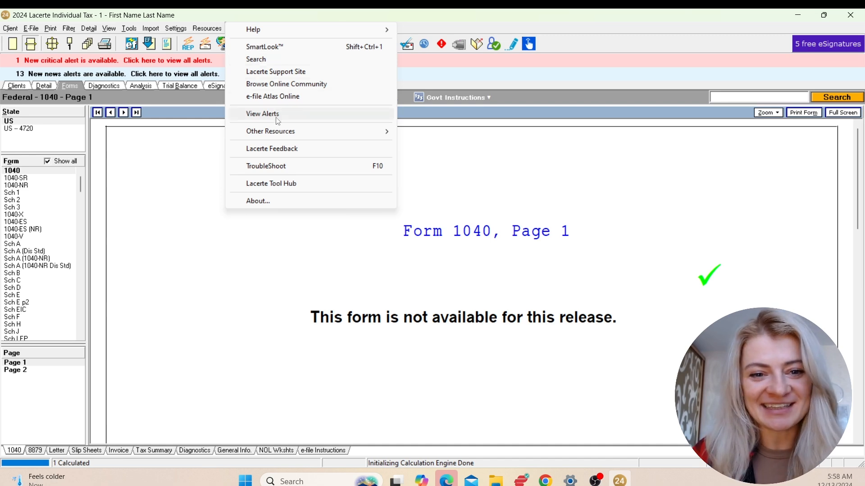
mouse_move(282, 177)
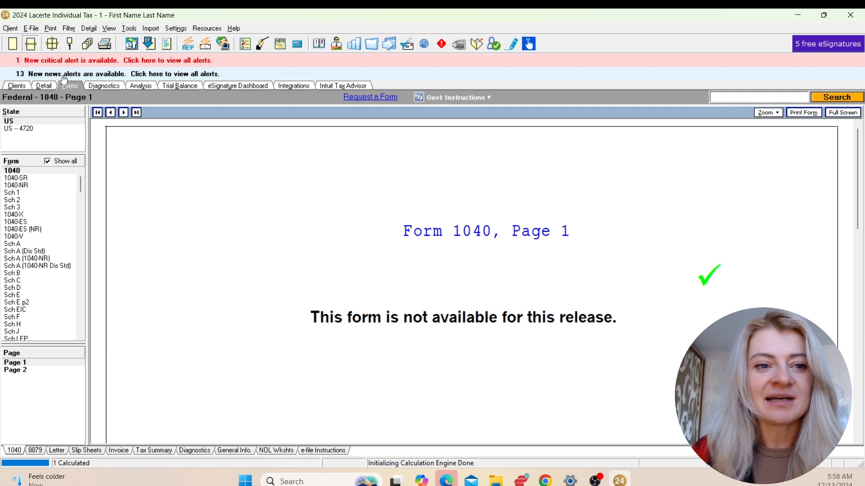
mouse_move(13, 45)
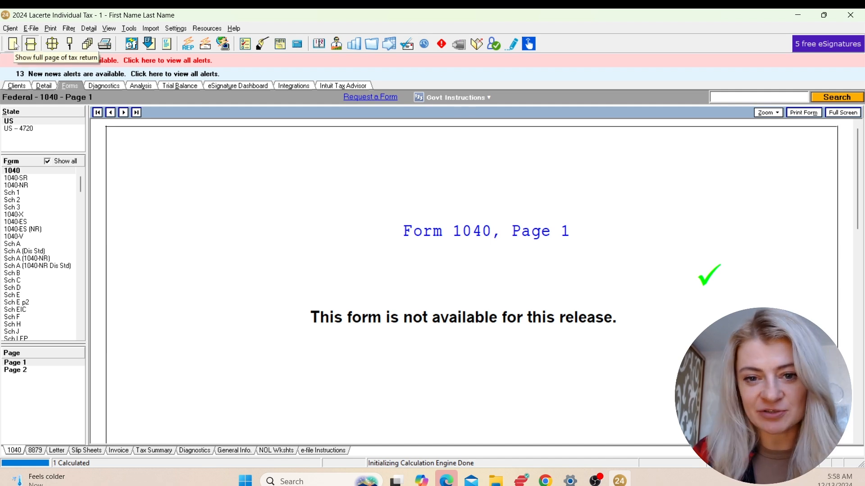
- Show the full Form 1040 page, then return to the All Clients list
left_click(10, 44)
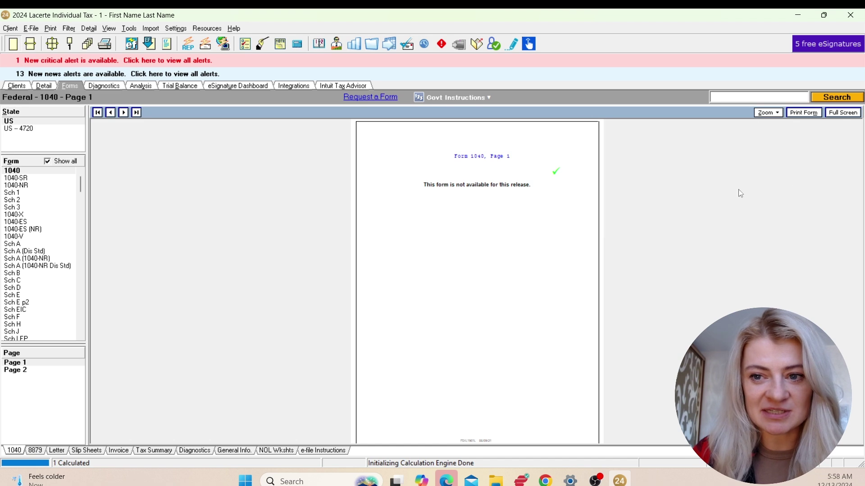
mouse_move(174, 154)
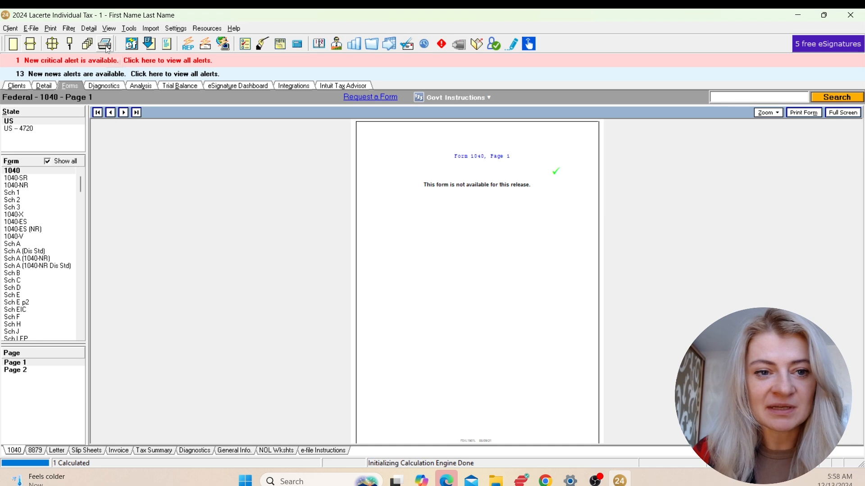
mouse_move(148, 44)
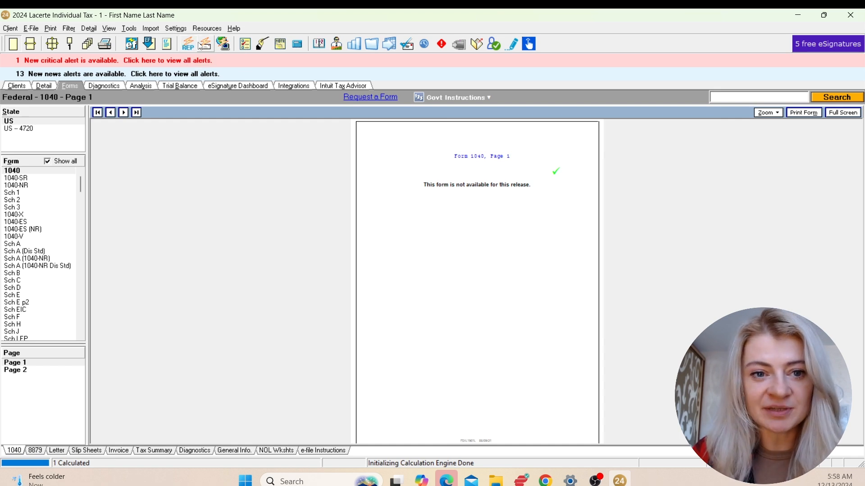
mouse_move(207, 44)
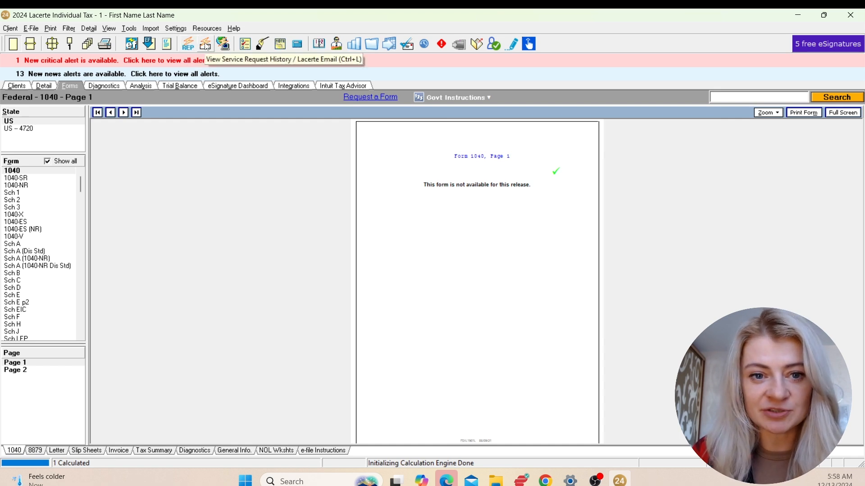
mouse_move(297, 43)
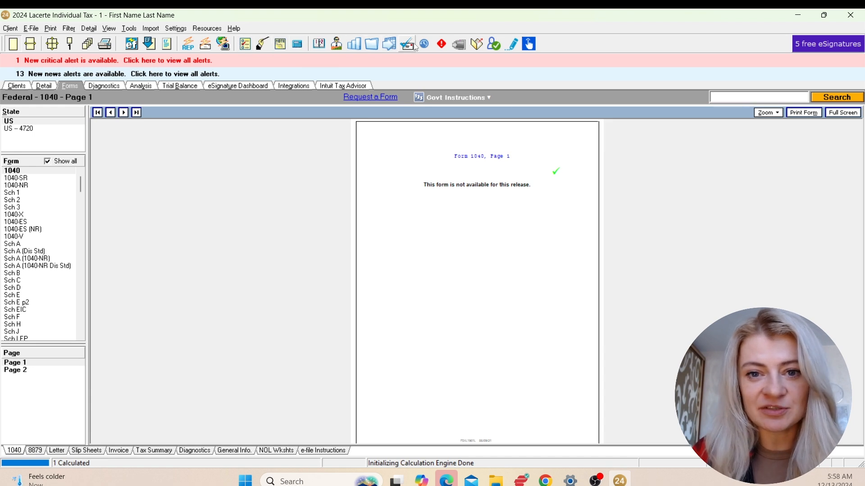
mouse_move(459, 44)
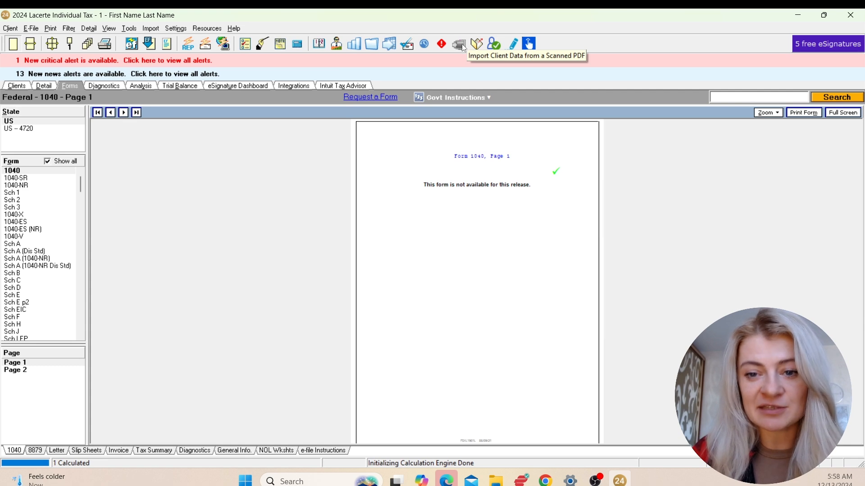
mouse_move(232, 35)
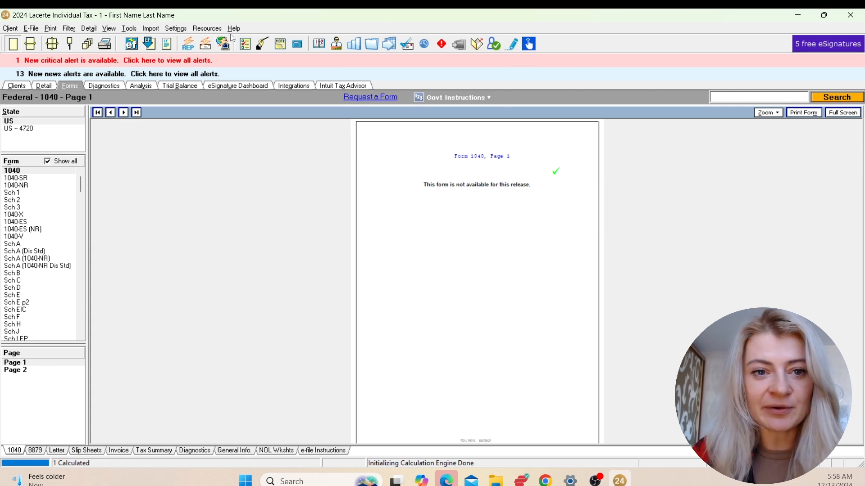
left_click(207, 28)
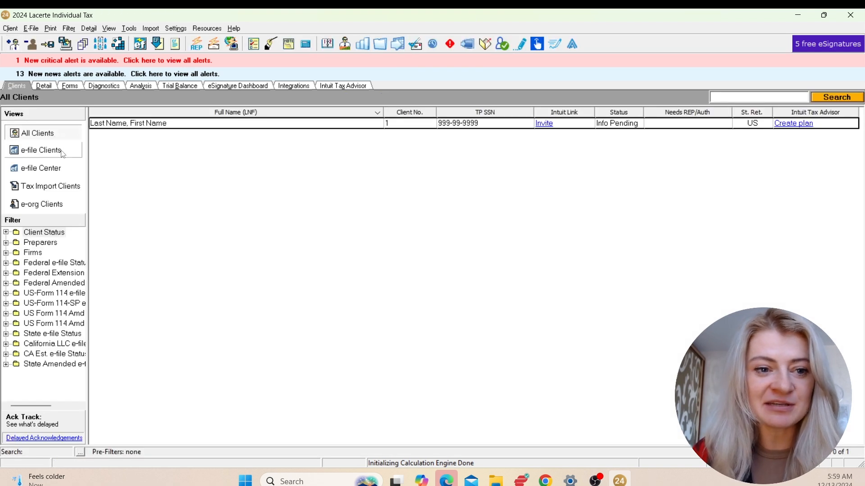
left_click(40, 150)
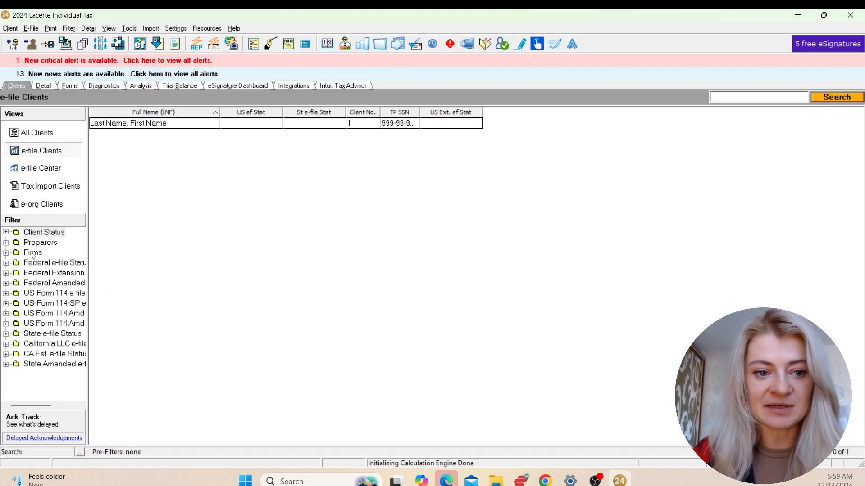
left_click(54, 354)
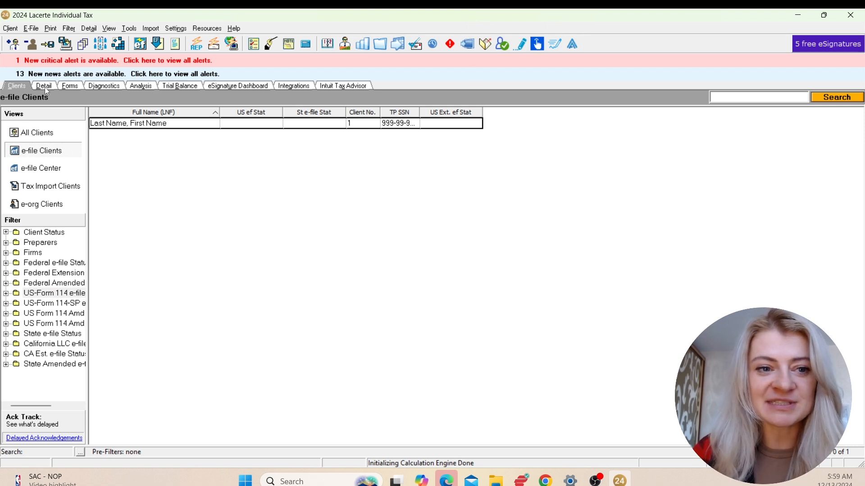
mouse_move(50, 137)
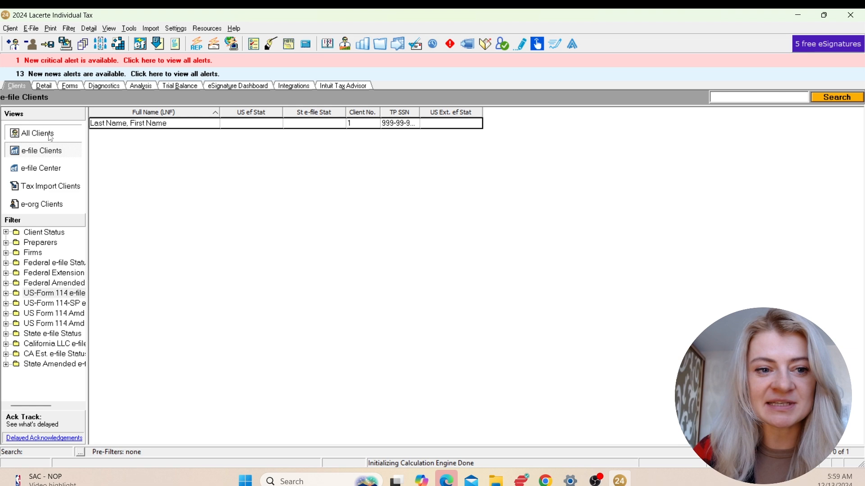
left_click(38, 133)
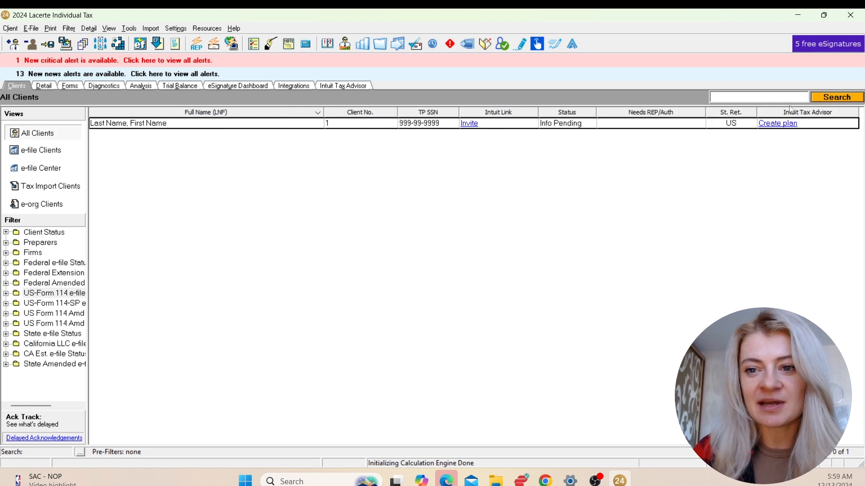
mouse_move(802, 188)
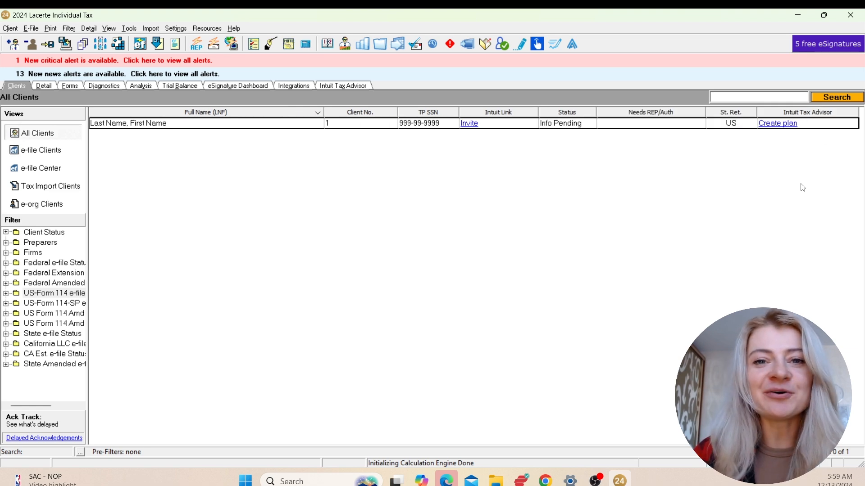
mouse_move(332, 103)
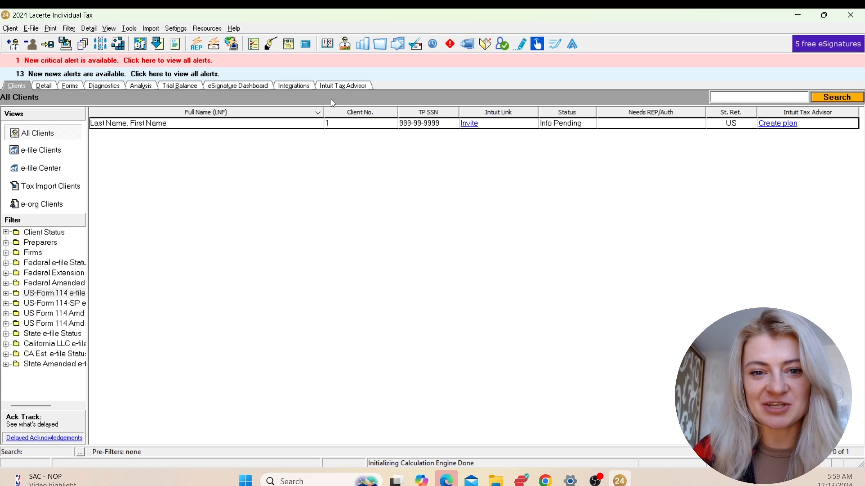
- Switch to the Intuit Tax Advisor page from the All Clients list
left_click(343, 85)
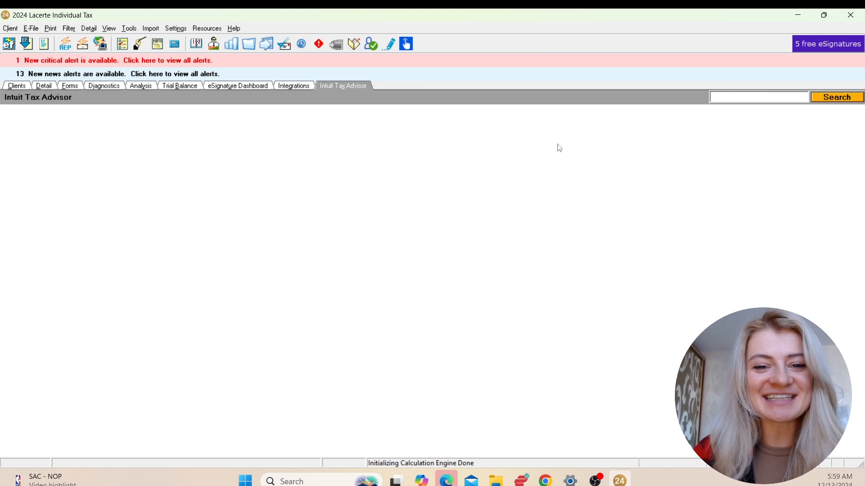
mouse_move(701, 148)
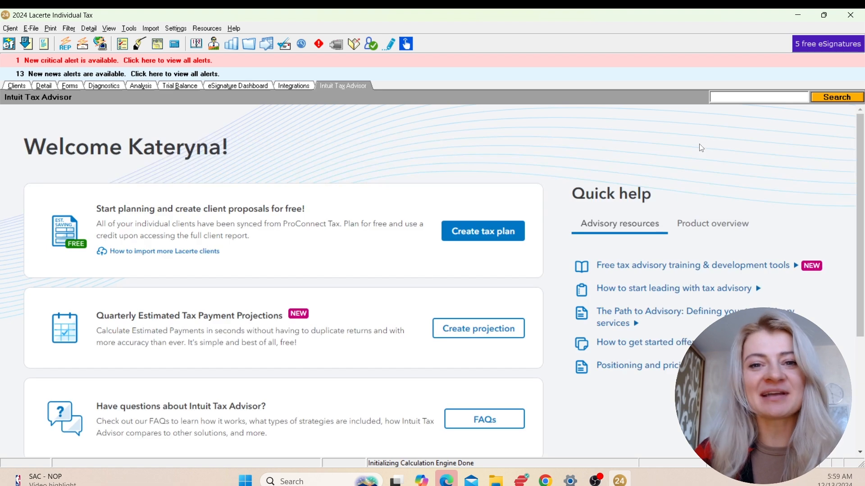
mouse_move(563, 98)
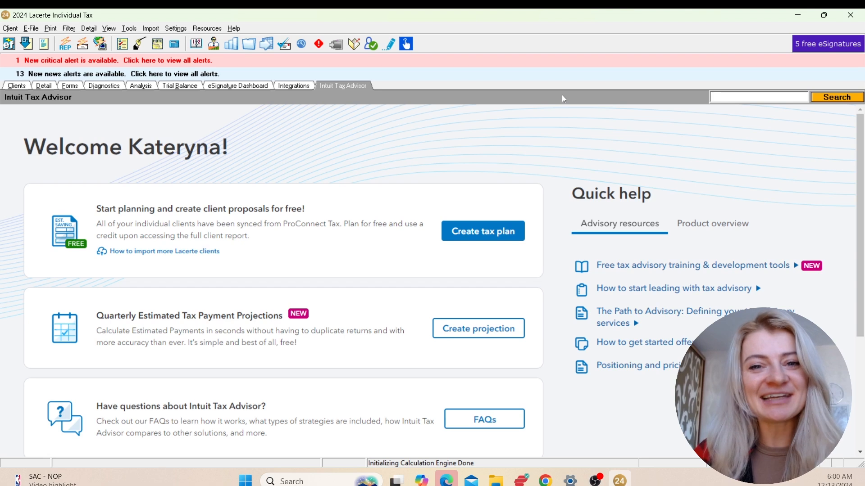
mouse_move(552, 449)
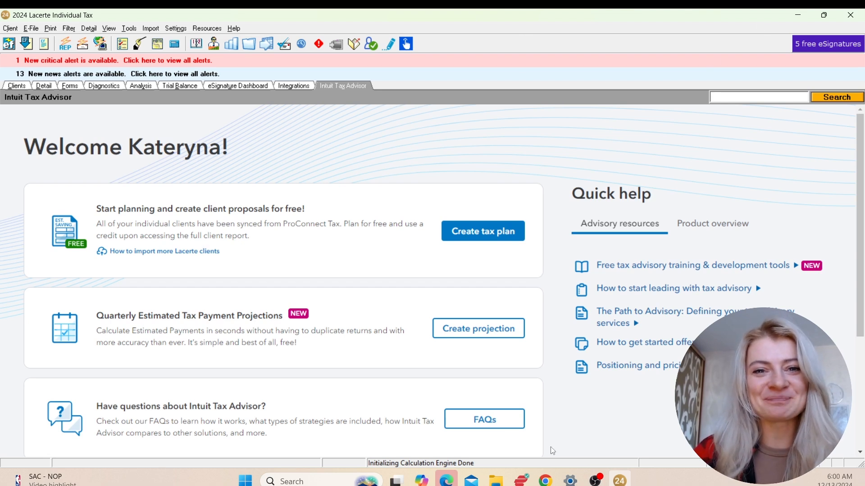